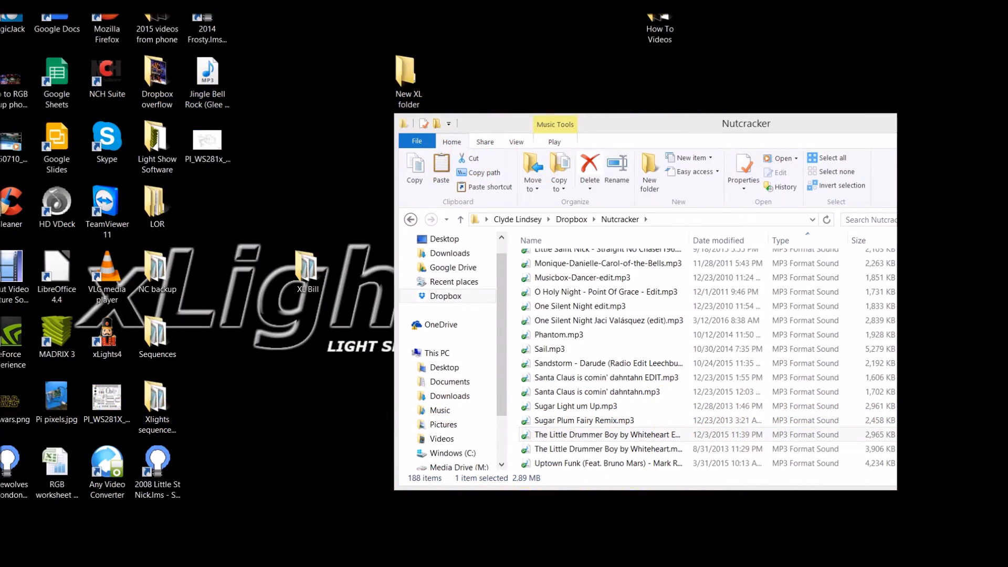
mouse_move(629, 129)
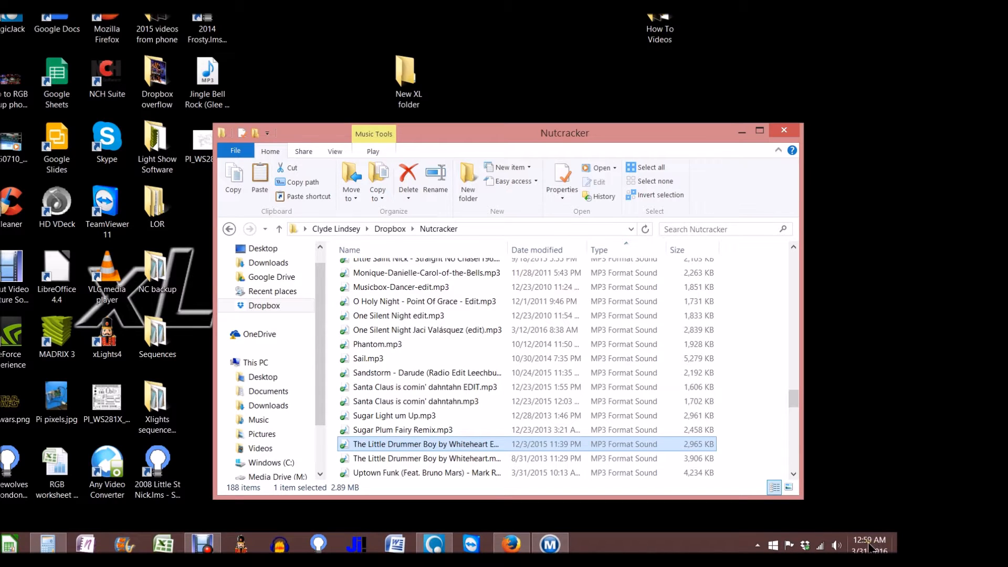
mouse_move(588, 142)
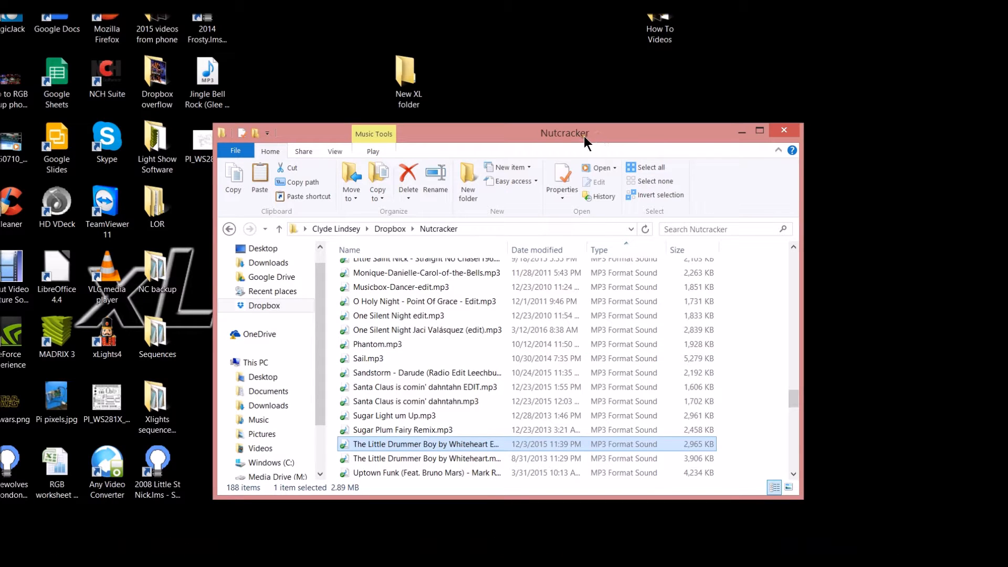
left_click_drag(570, 133, 224, 450)
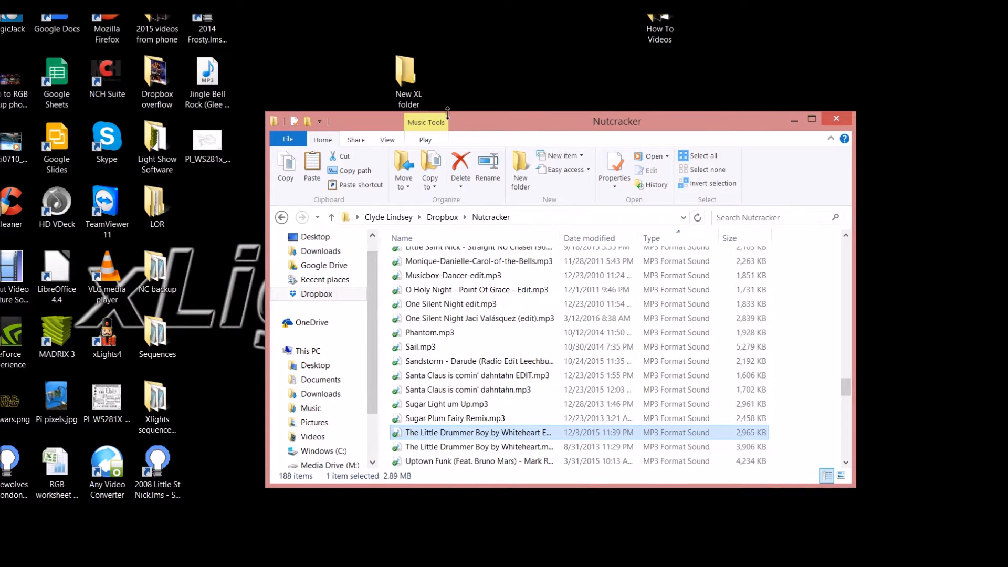
mouse_move(499, 129)
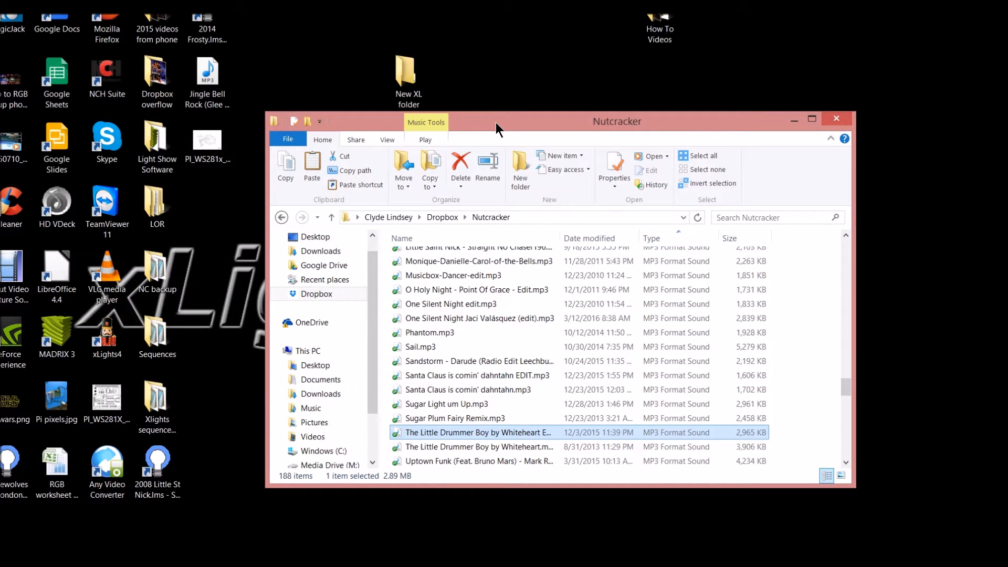
mouse_move(493, 124)
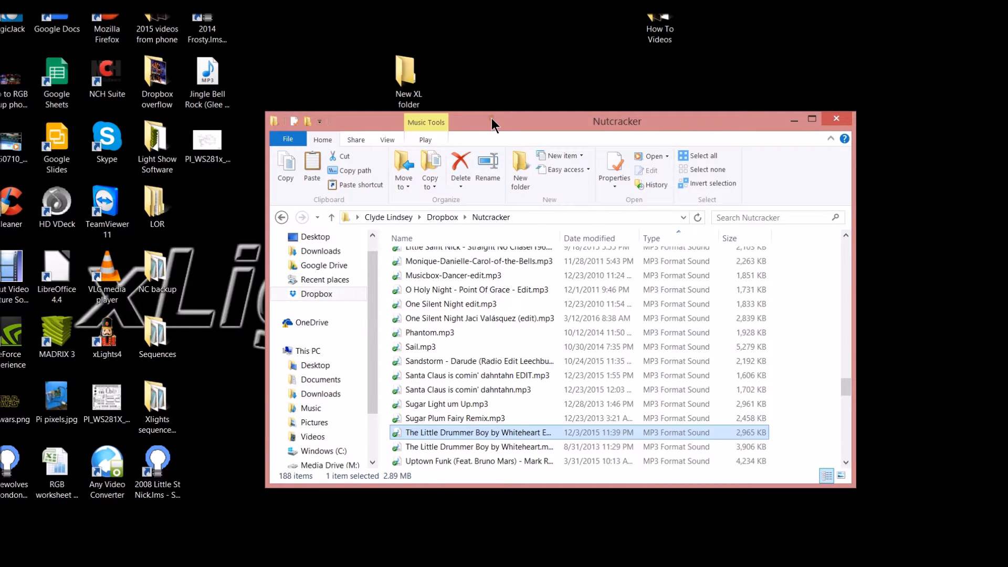
mouse_move(426, 147)
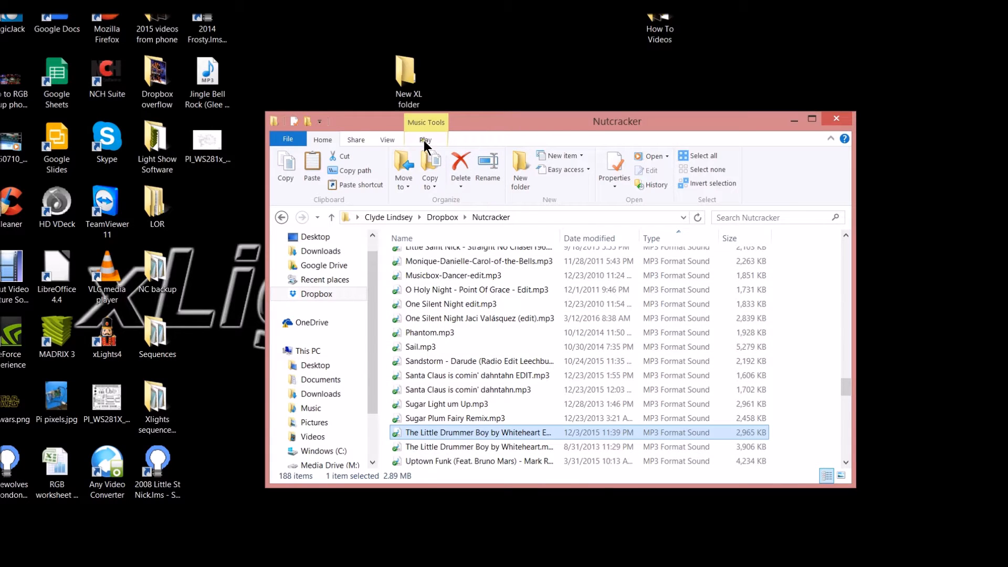
mouse_move(425, 153)
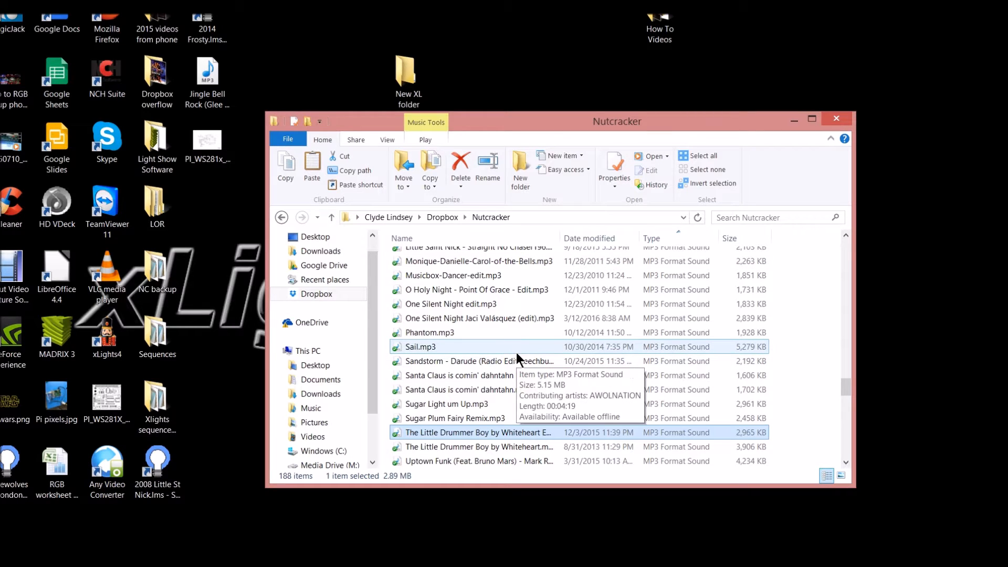
mouse_move(452, 369)
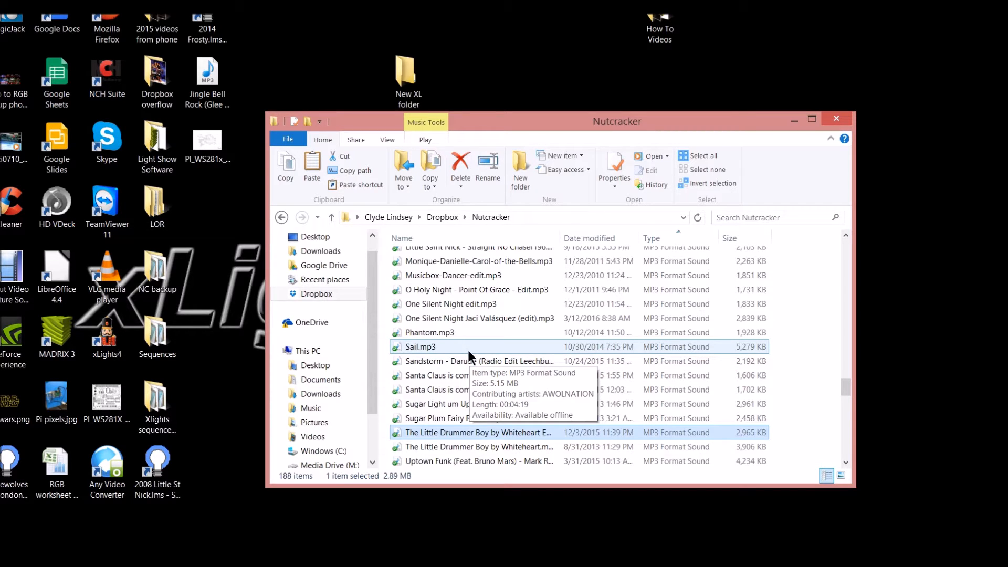
mouse_move(471, 355)
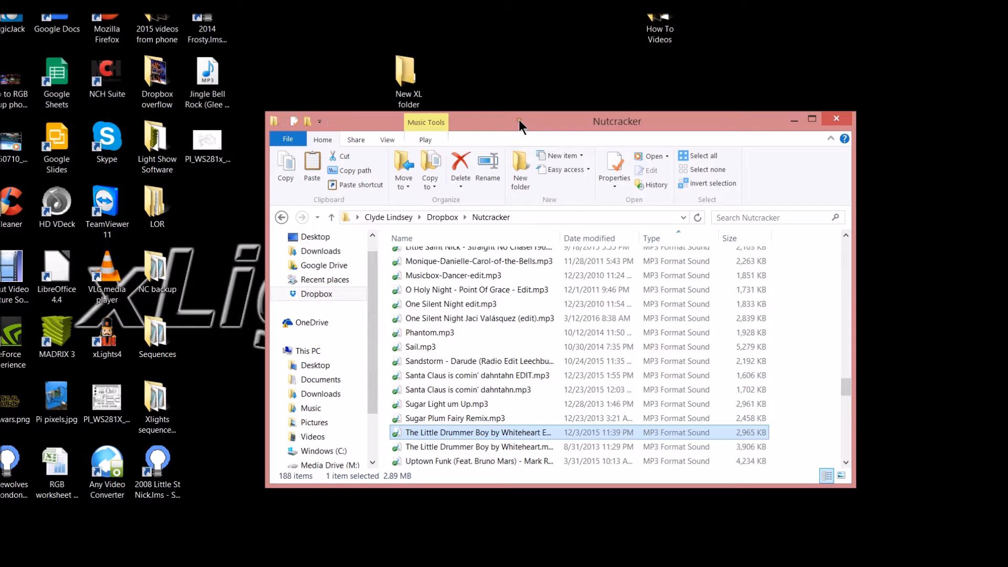
mouse_move(485, 130)
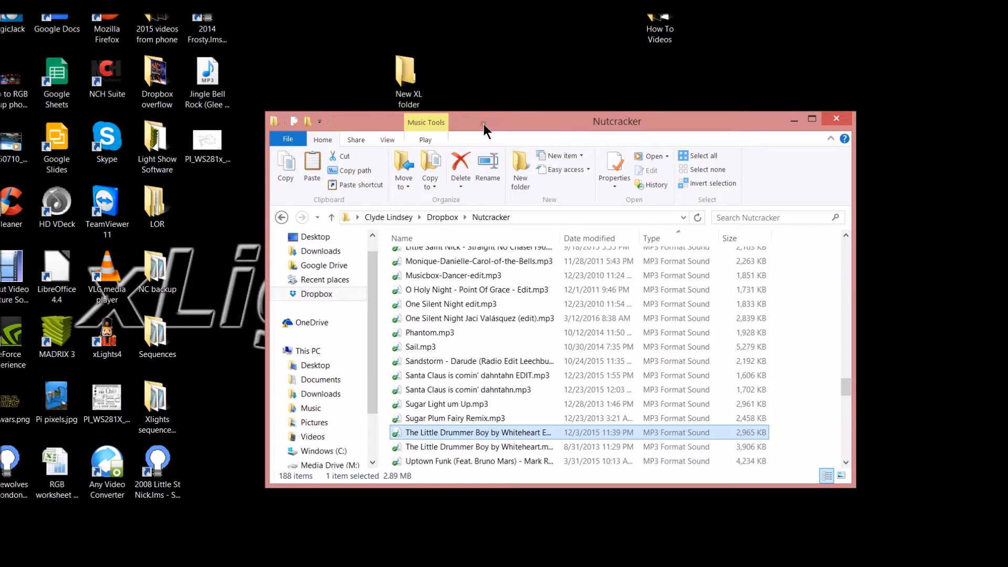
mouse_move(483, 128)
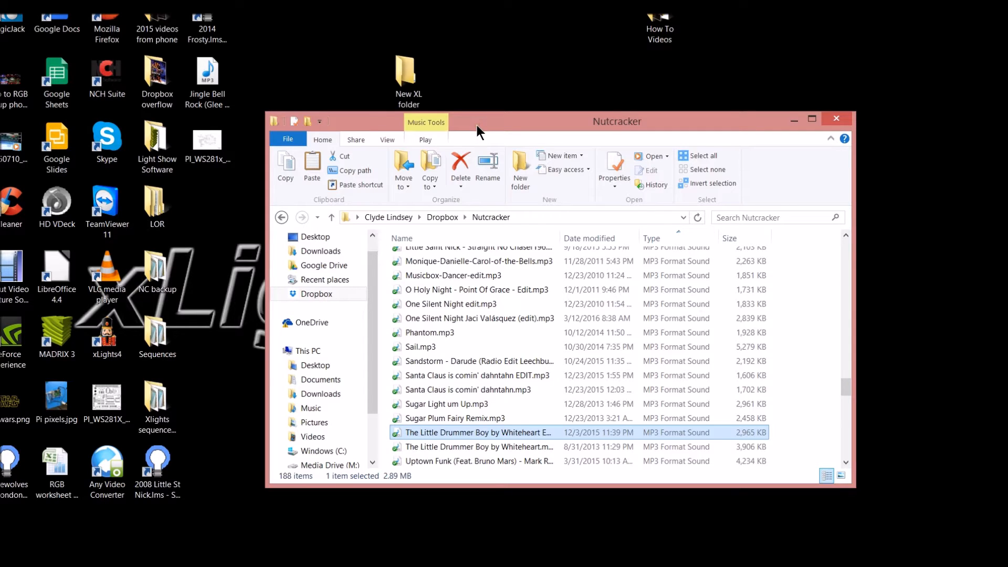
mouse_move(481, 137)
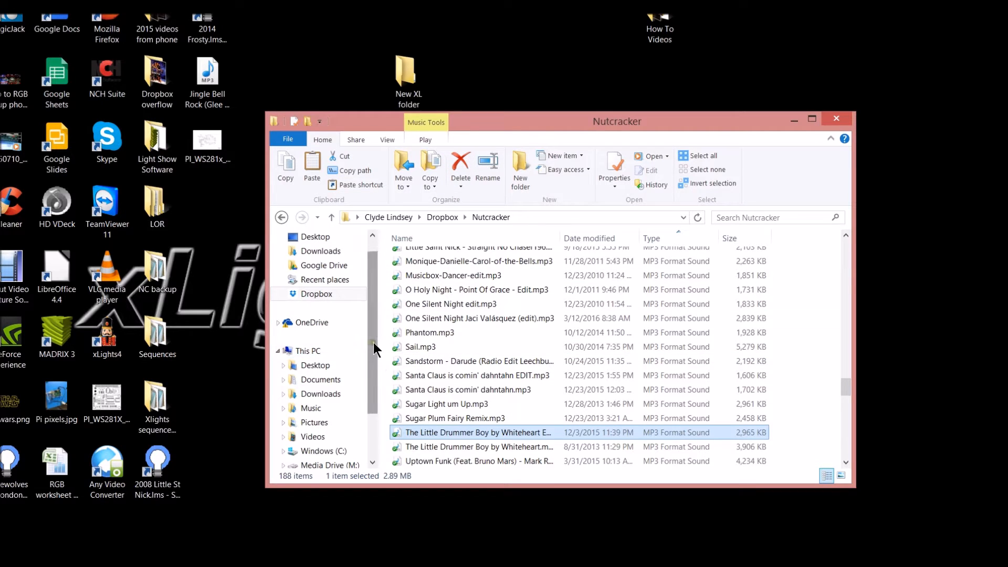
left_click(326, 408)
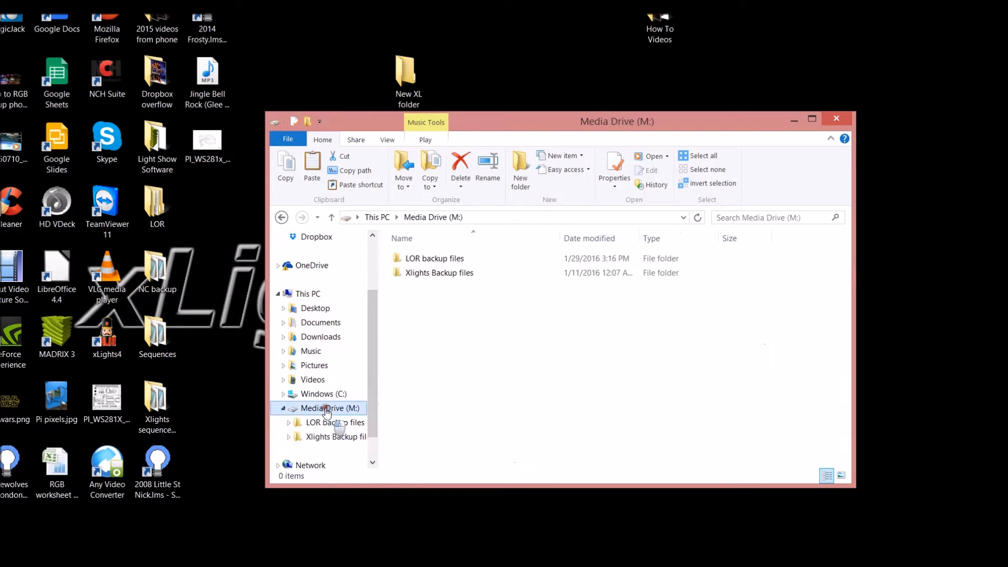
left_click(440, 273)
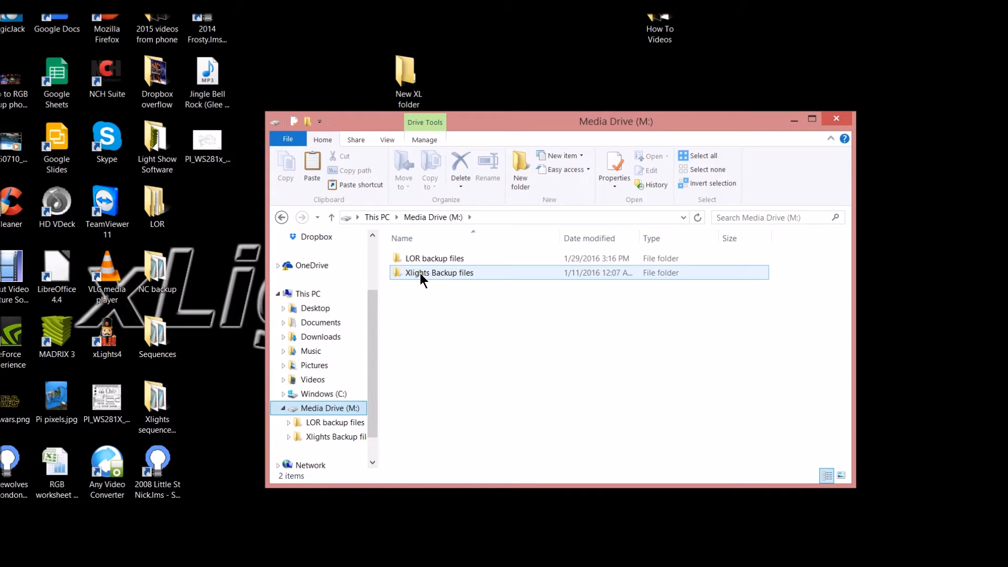
double_click(441, 273)
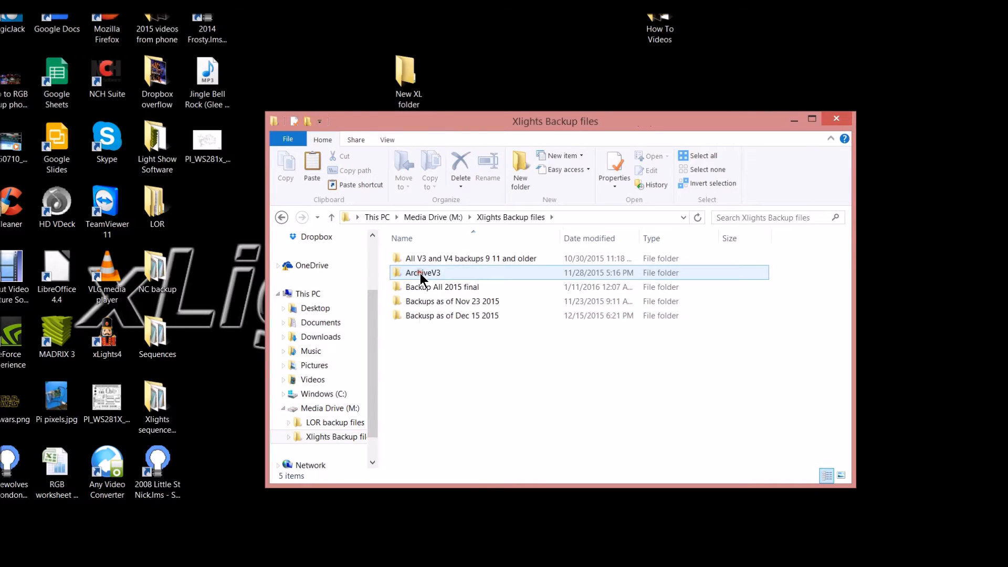
left_click(453, 287)
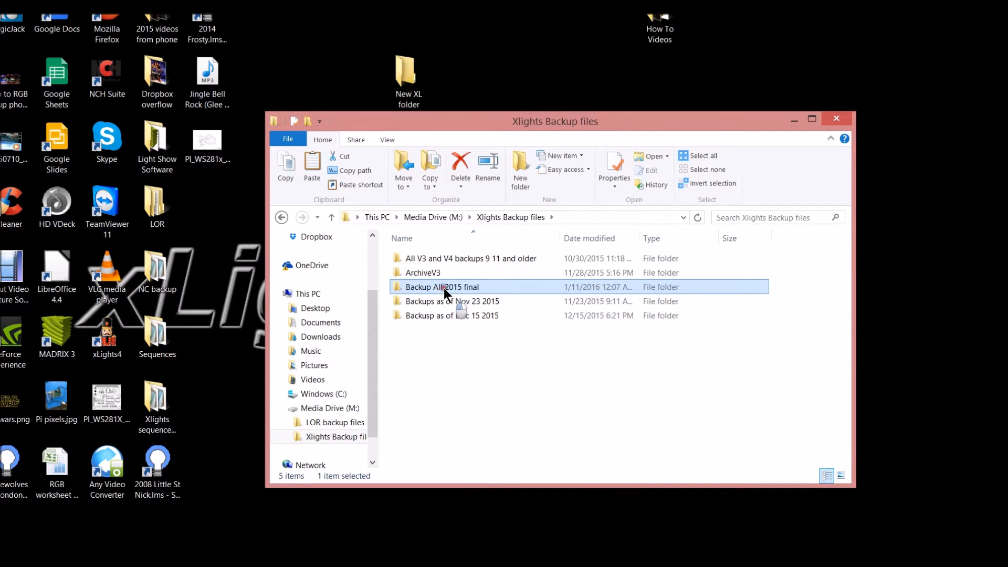
double_click(442, 286)
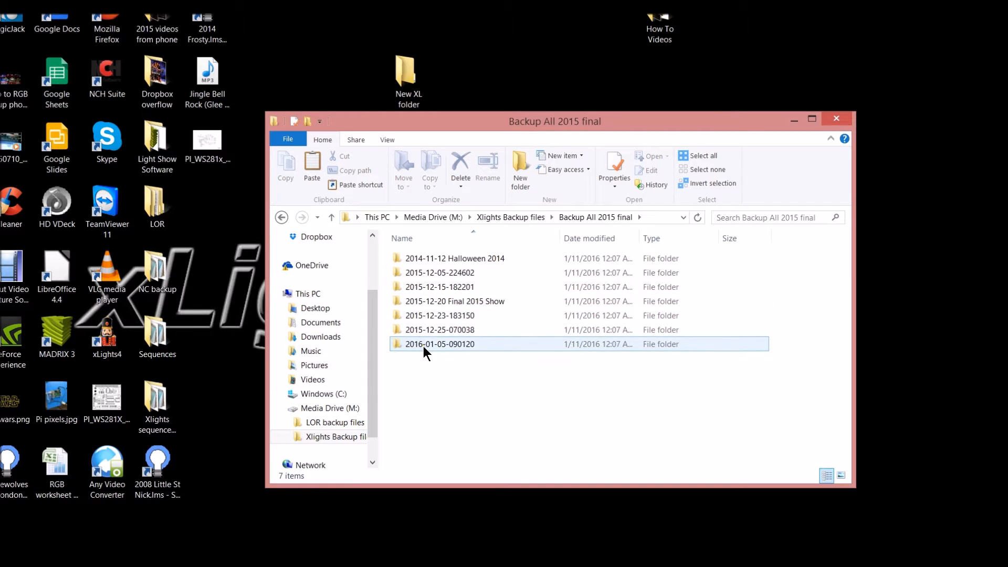
mouse_move(464, 351)
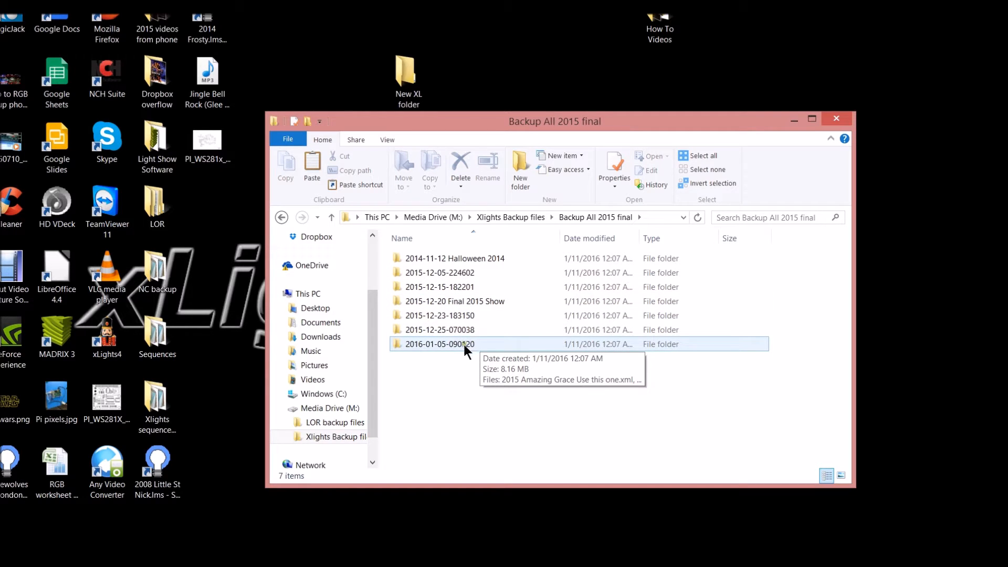
mouse_move(402, 351)
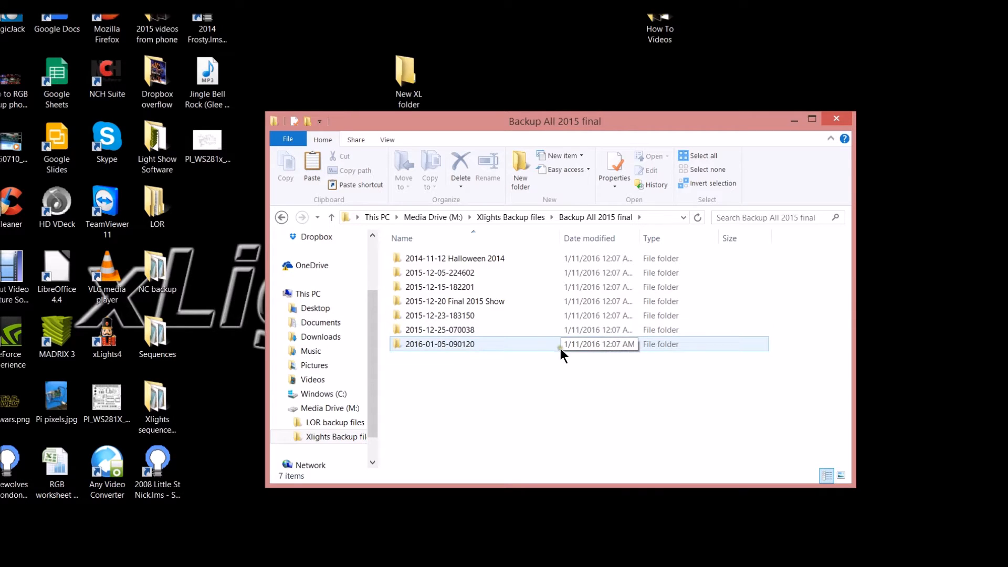
mouse_move(496, 351)
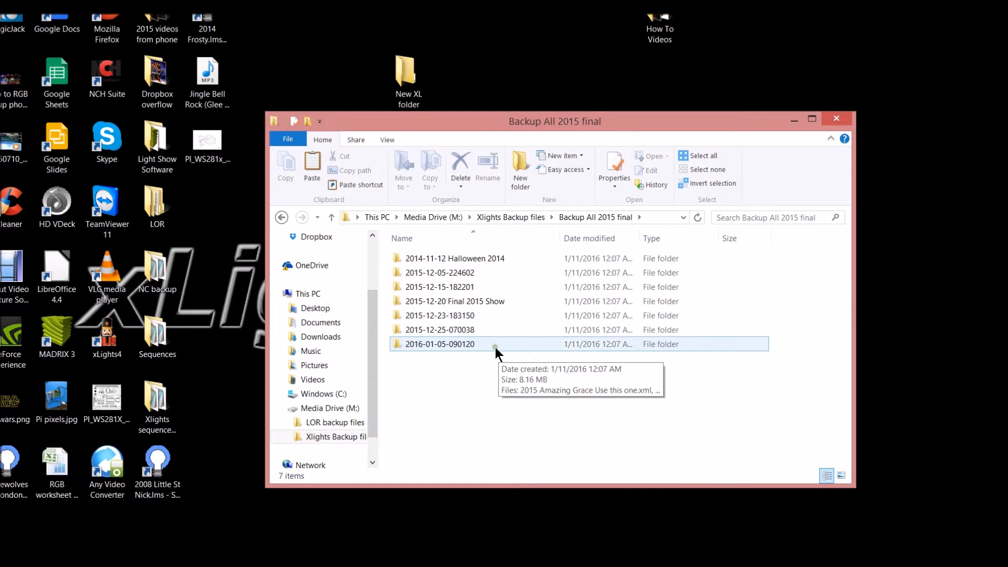
double_click(439, 344)
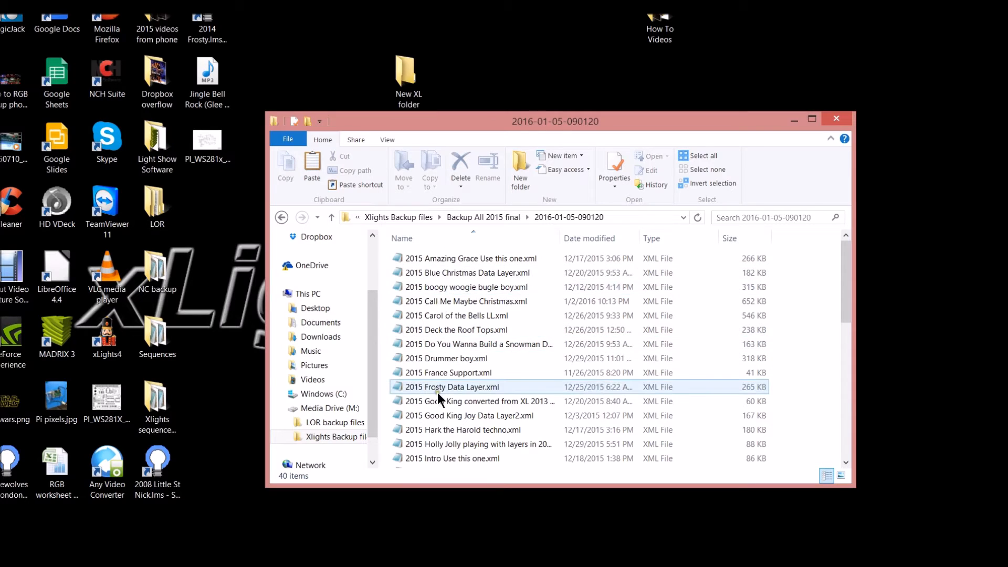
scroll("down", 3)
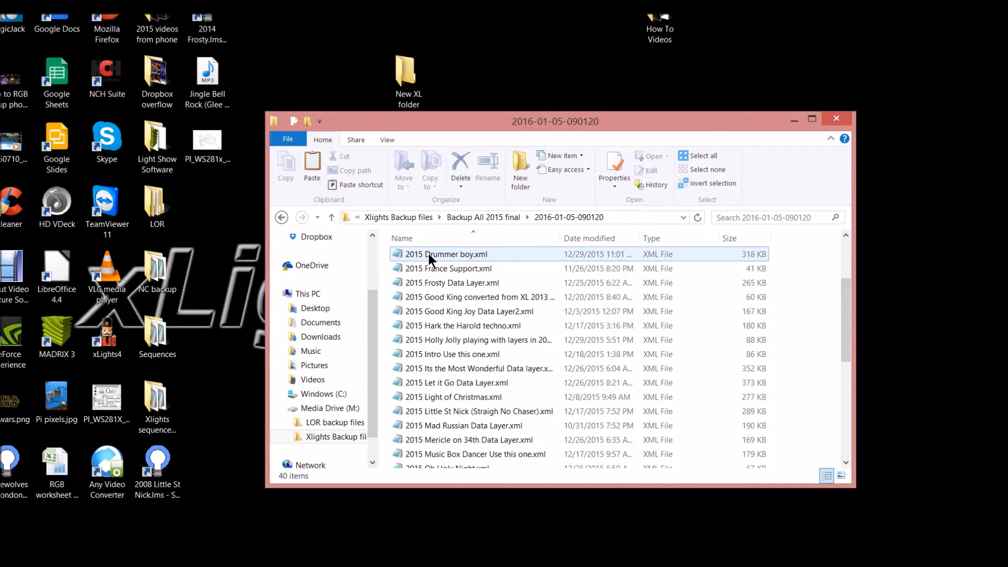
Step: Paste 2015 Drummer boy.xml from the backup into the empty desktop New XL folder
left_click(445, 254)
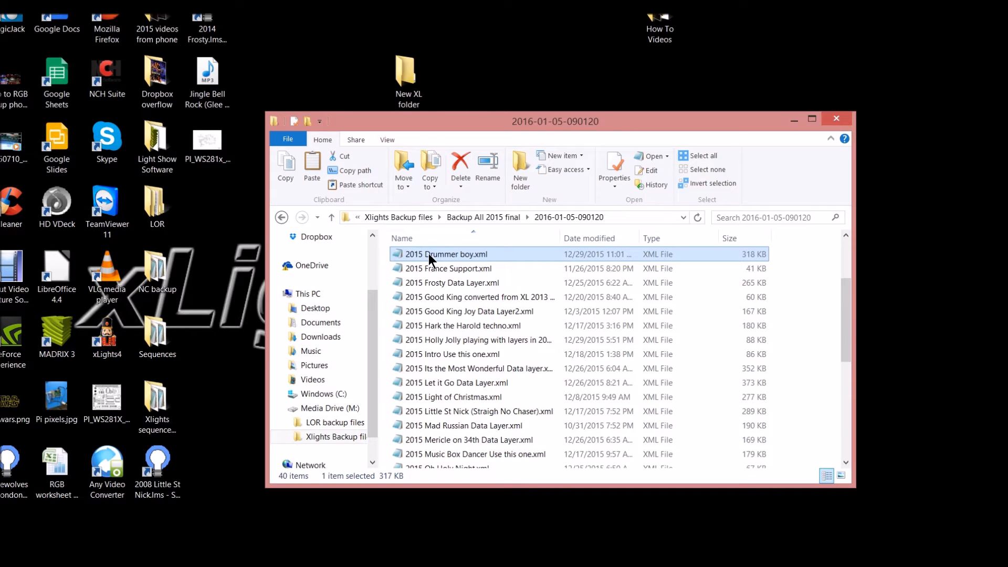
left_click_drag(430, 255, 456, 383)
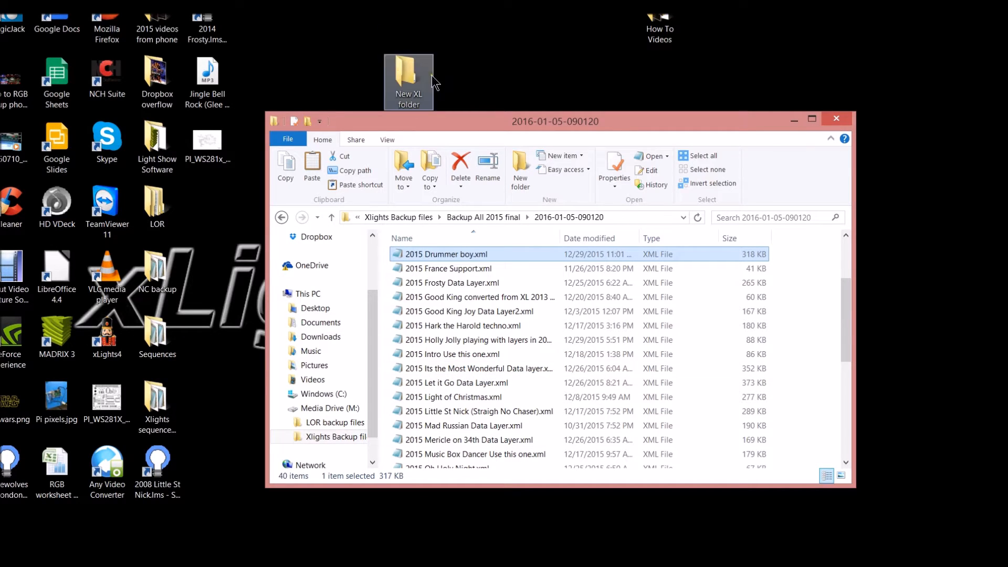
left_click(403, 71)
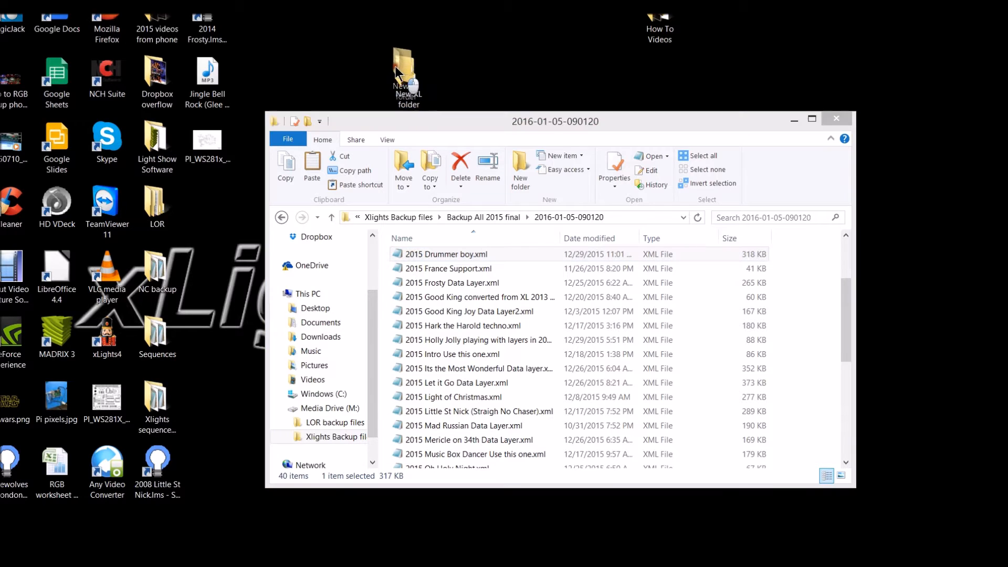
double_click(405, 69)
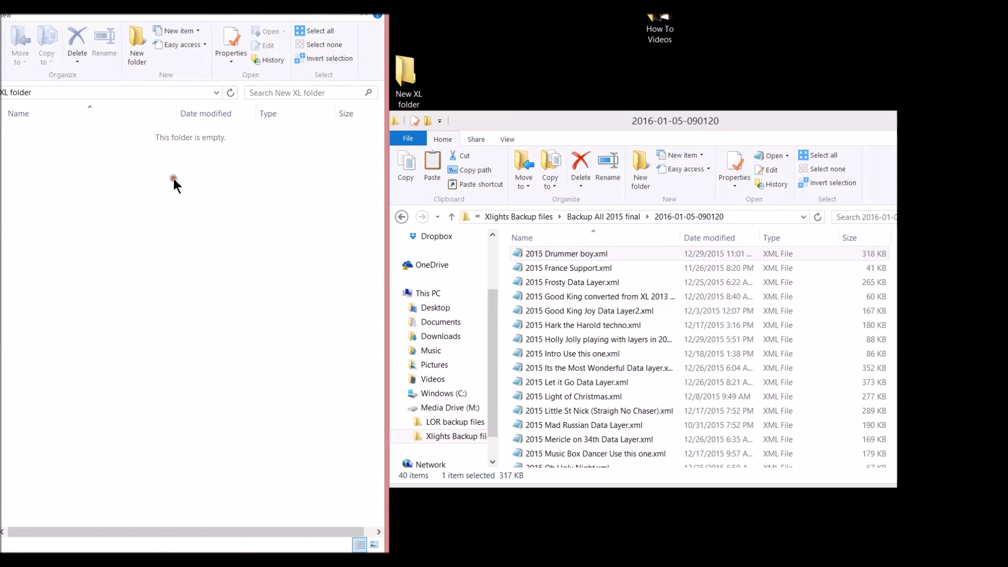
right_click(175, 182)
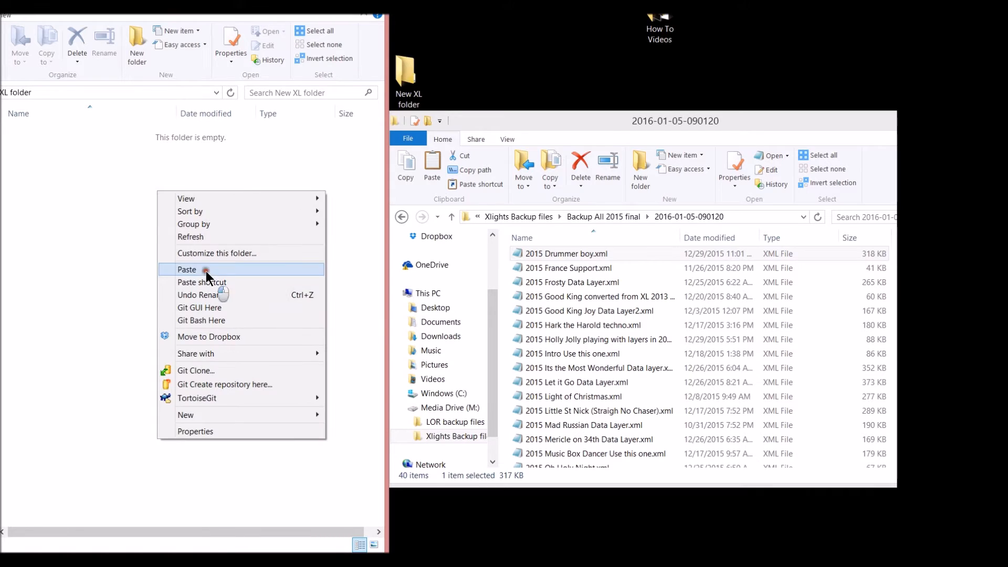
left_click(187, 269)
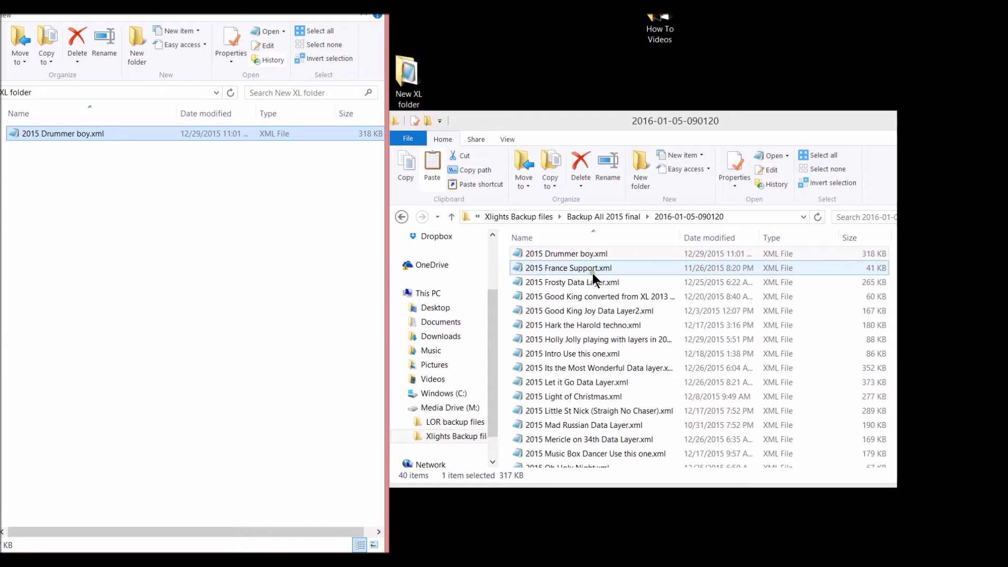
left_click(599, 297)
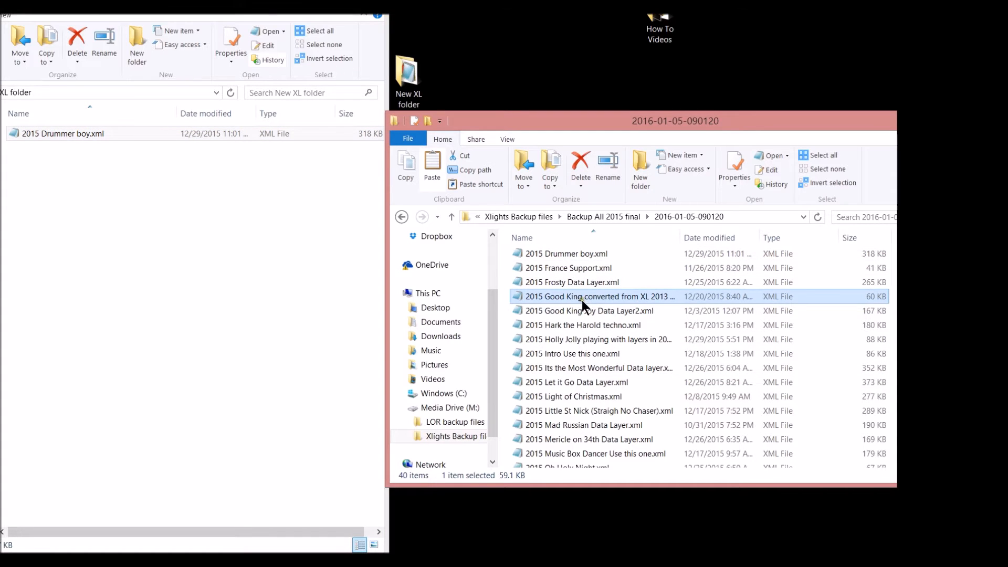
scroll("down", 3)
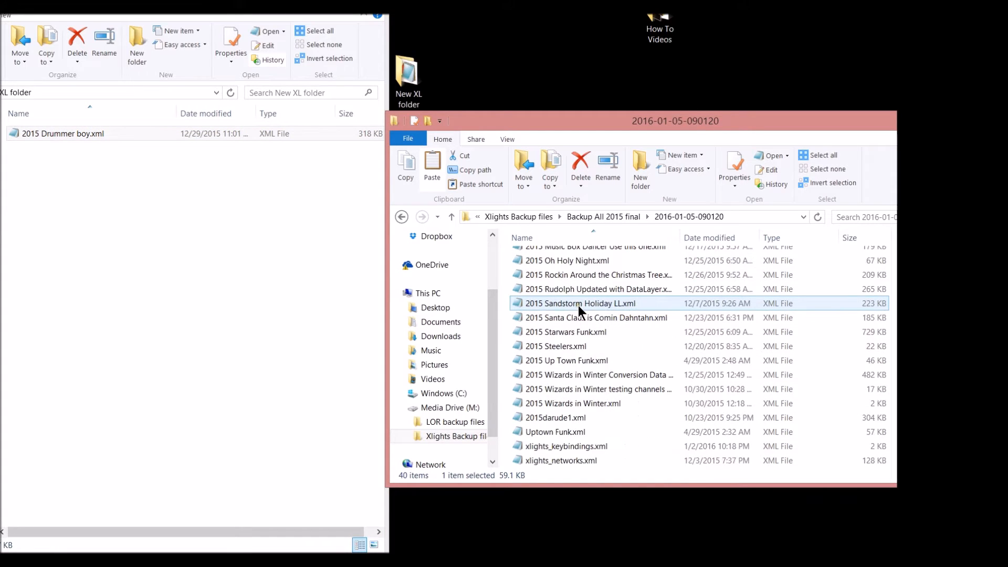
scroll("down", 3)
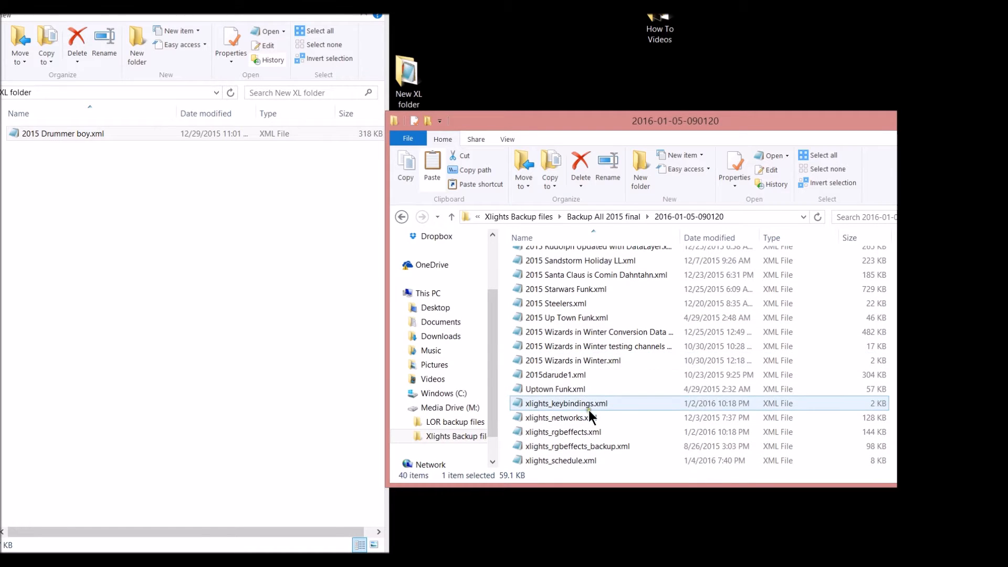
left_click(560, 417)
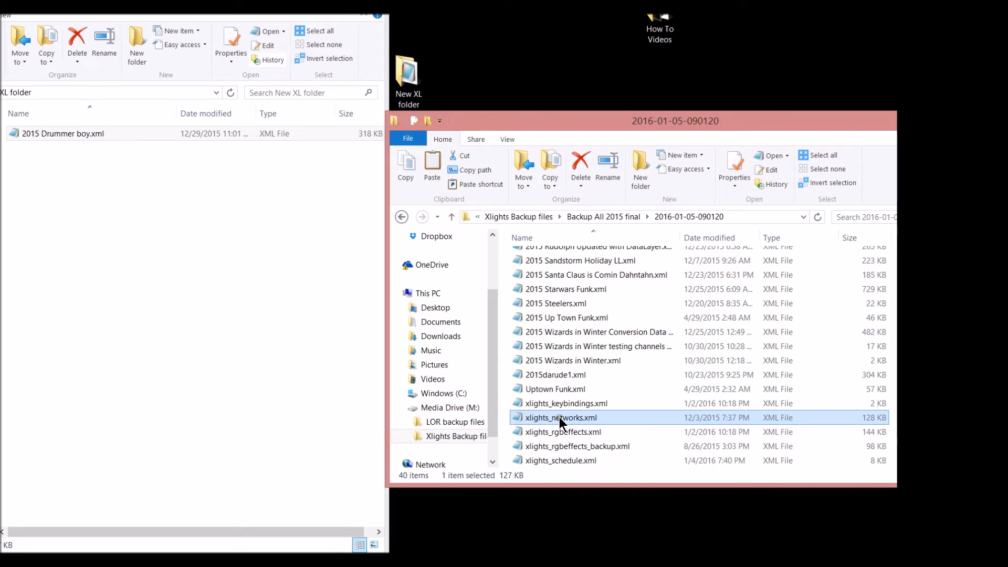
mouse_move(565, 427)
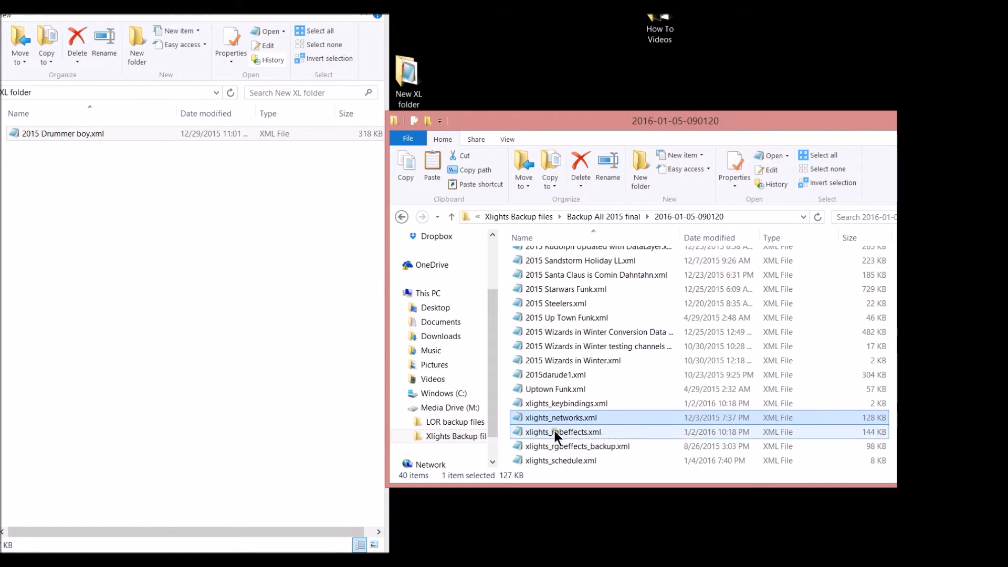
left_click(556, 417)
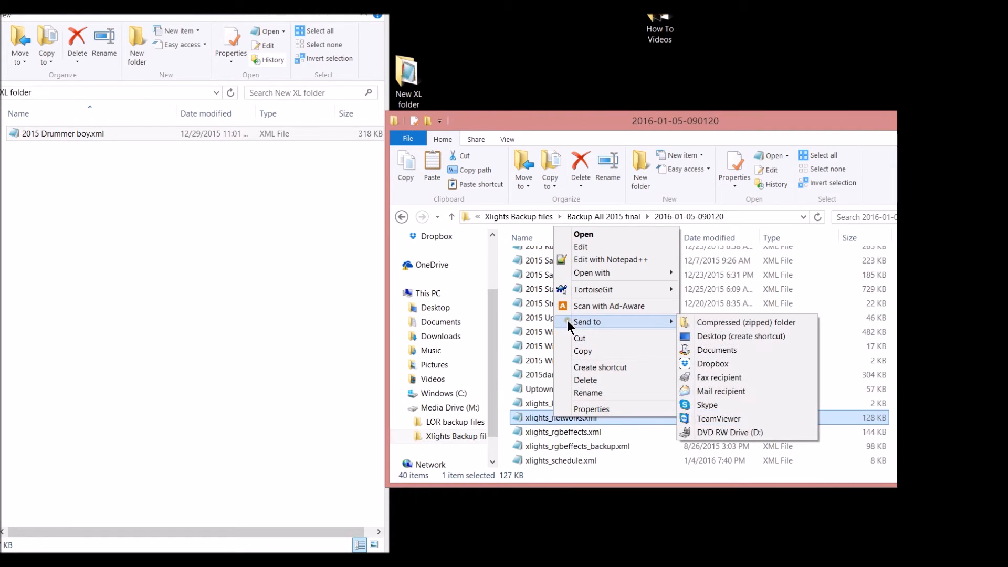
mouse_move(582, 351)
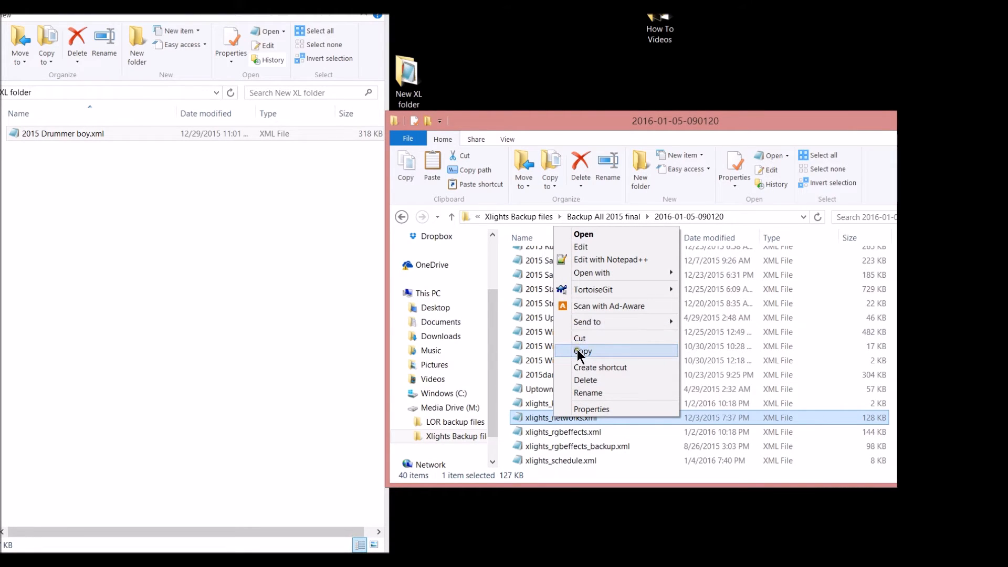
left_click(581, 351)
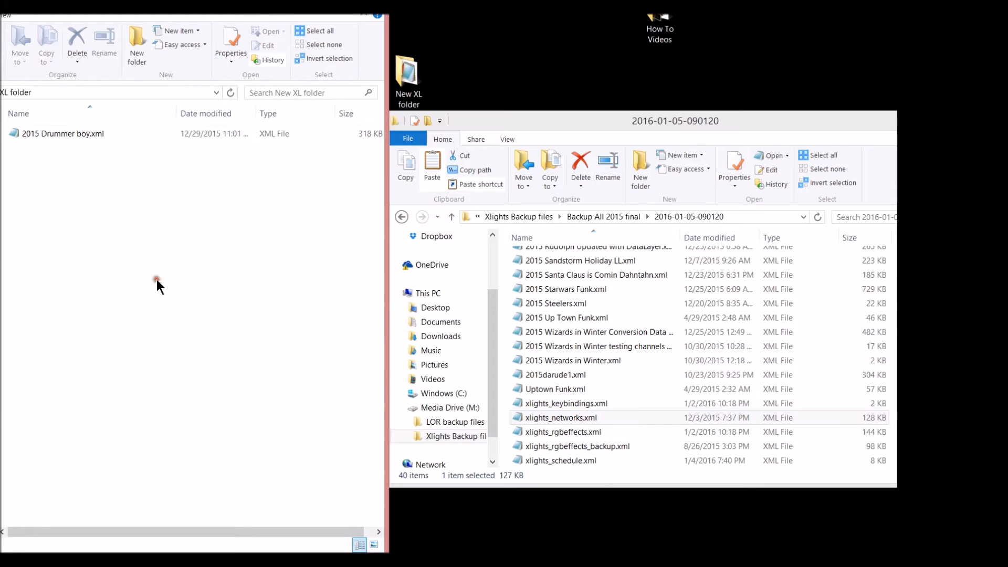
right_click(157, 284)
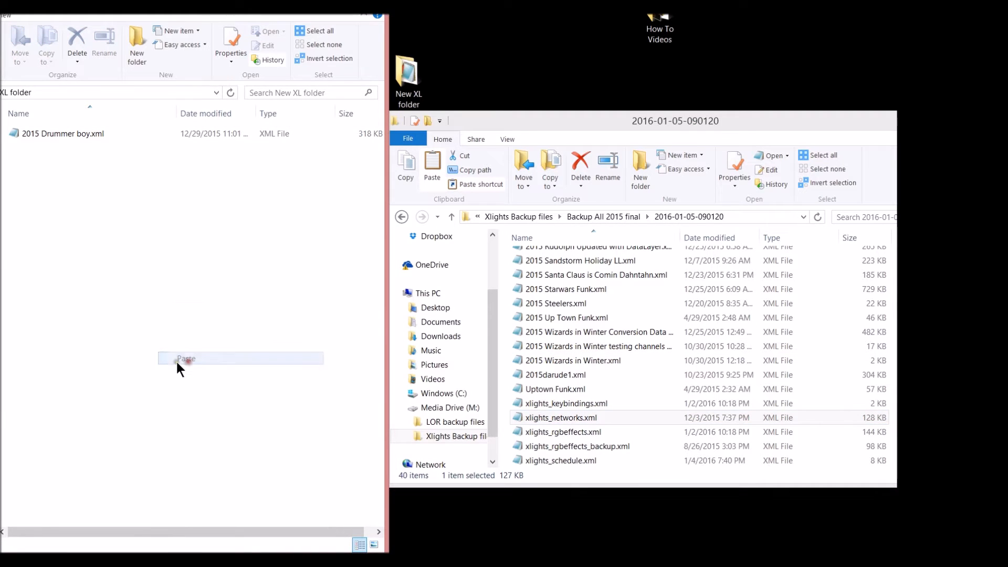
left_click(186, 358)
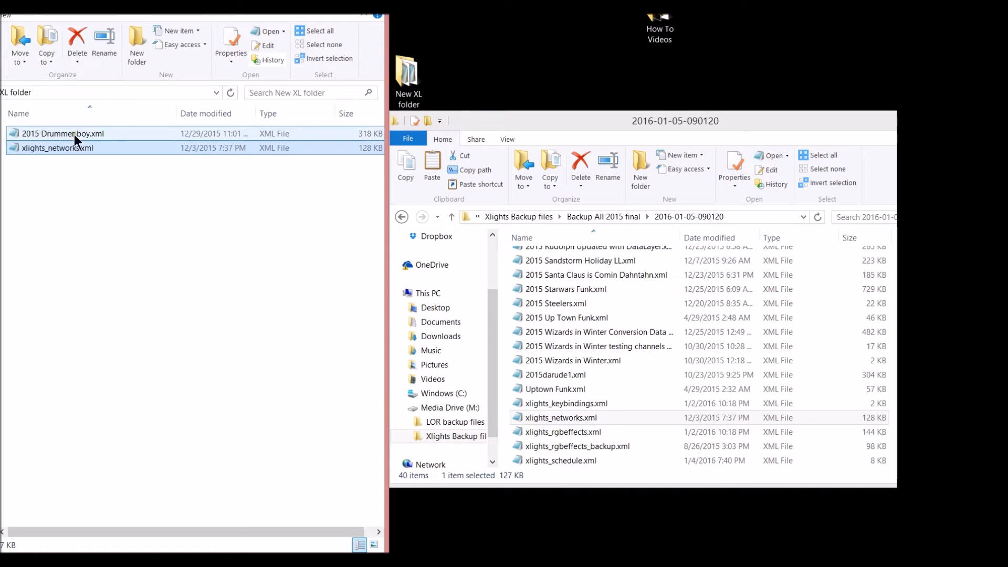
mouse_move(76, 136)
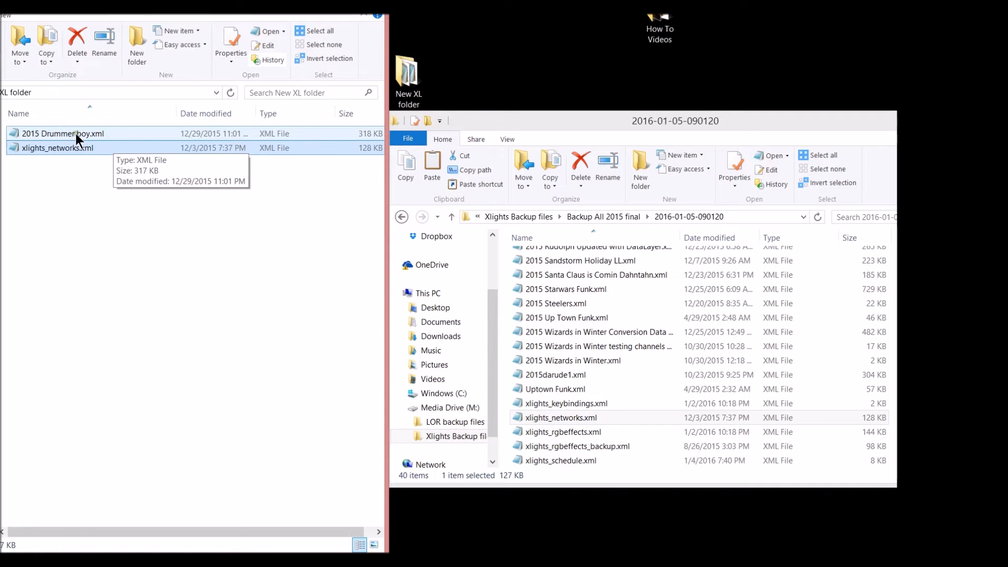
mouse_move(84, 138)
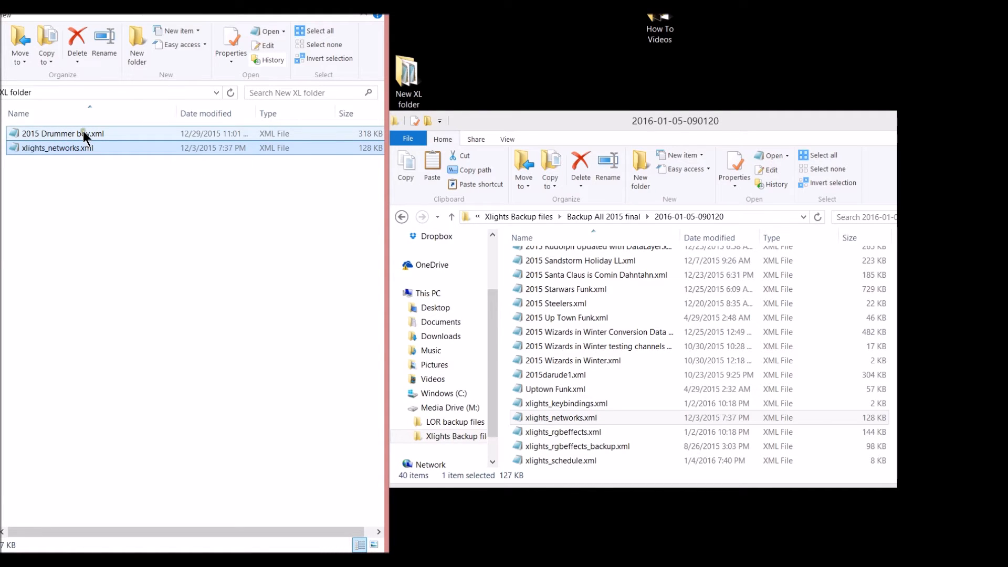
mouse_move(86, 135)
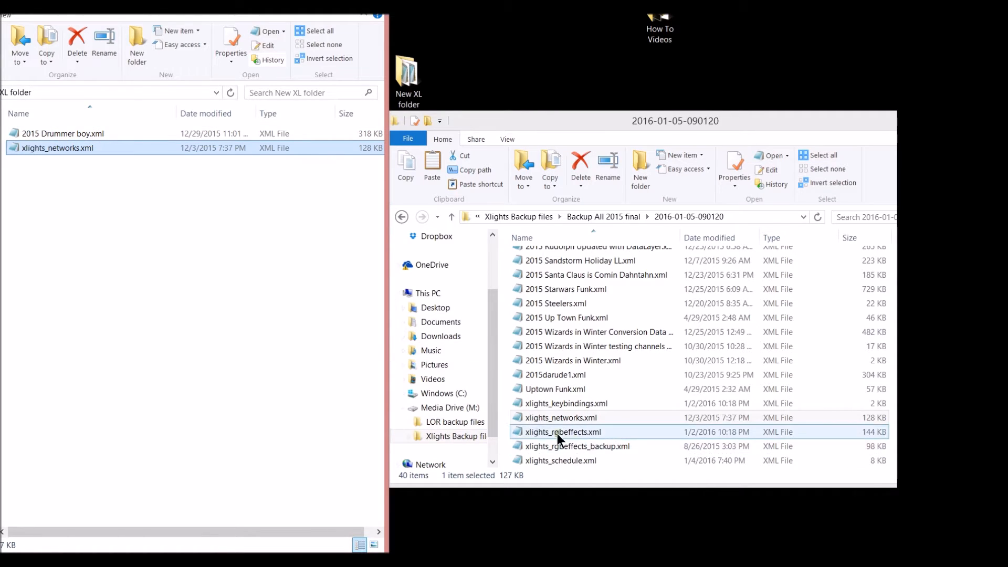
Step: Paste xlights_rgbeffects.xml into New XL, then go back to Backup All 2015 final
left_click(577, 446)
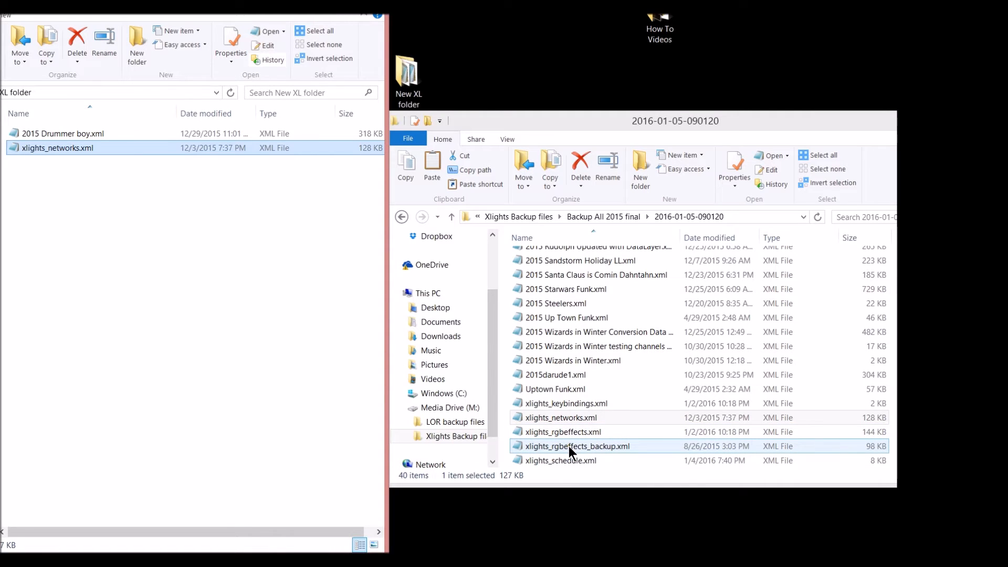
left_click(570, 432)
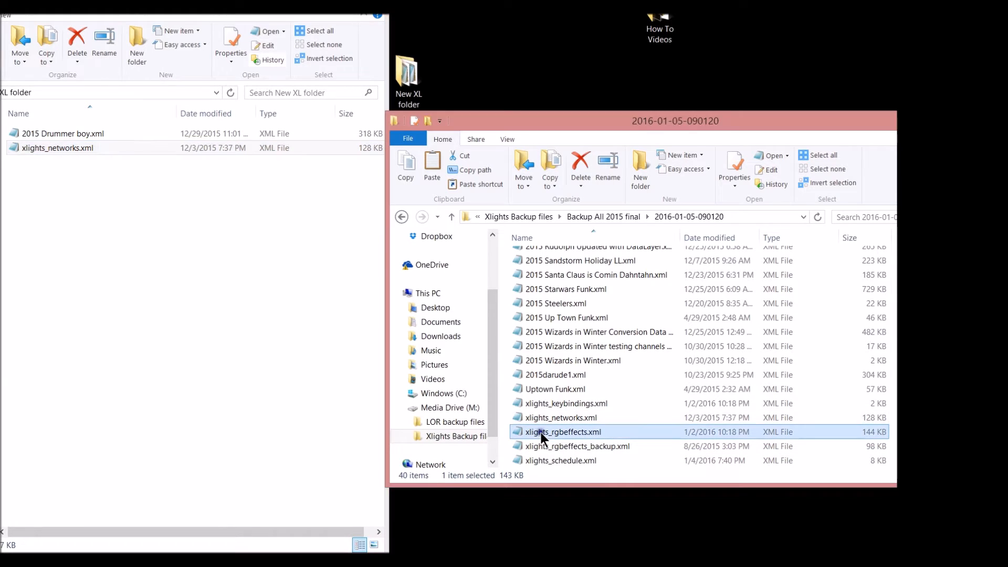
right_click(547, 431)
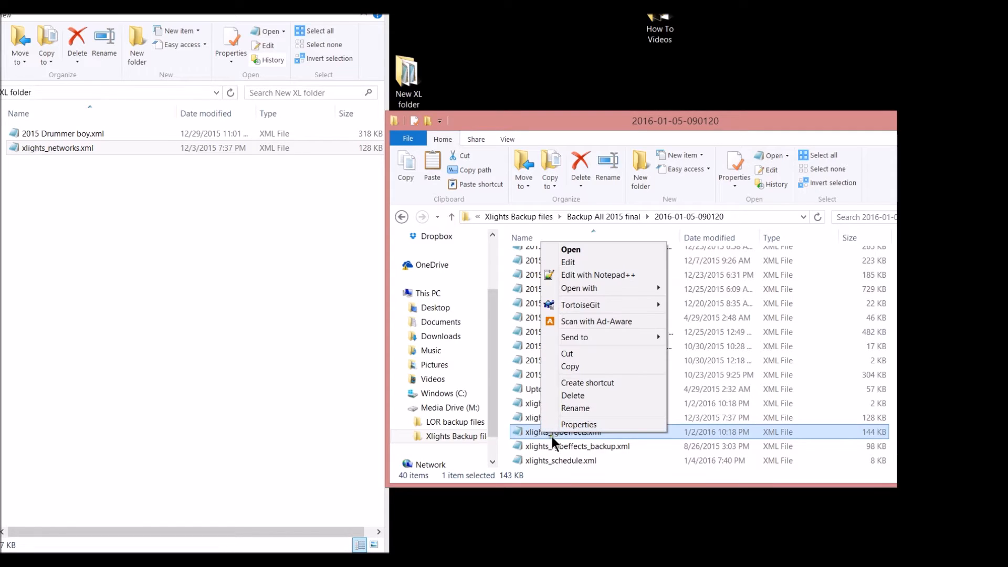
mouse_move(573, 366)
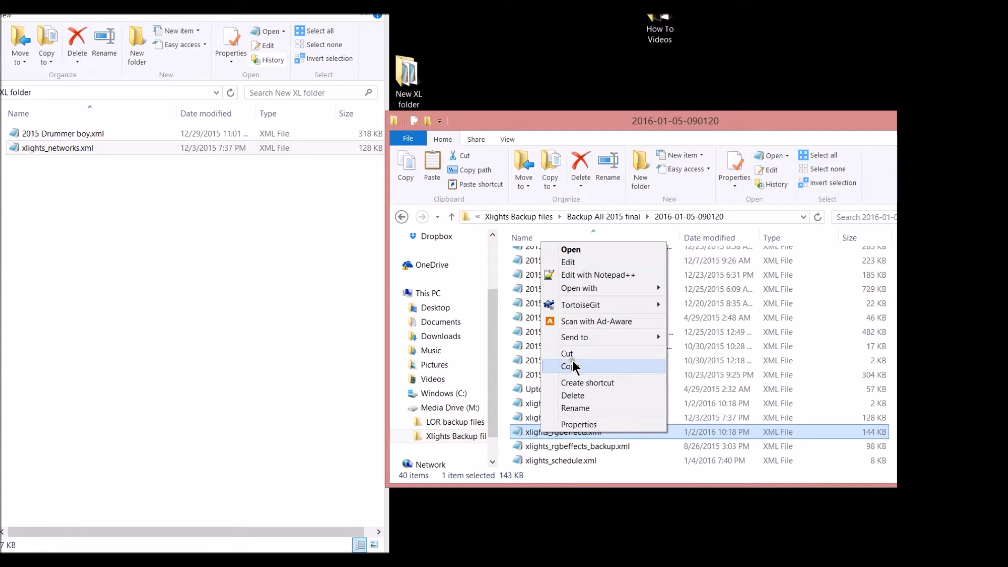
left_click(571, 366)
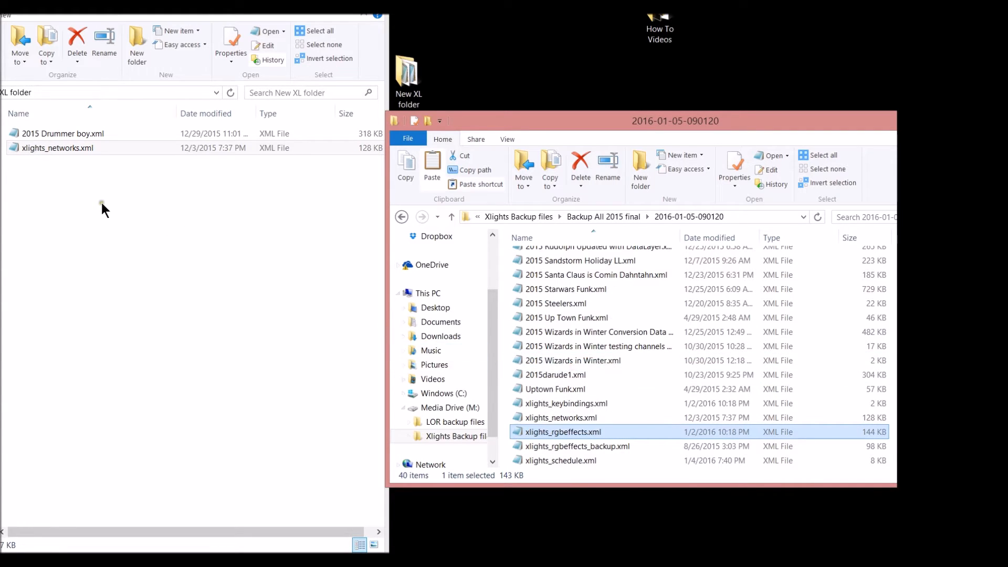
right_click(103, 207)
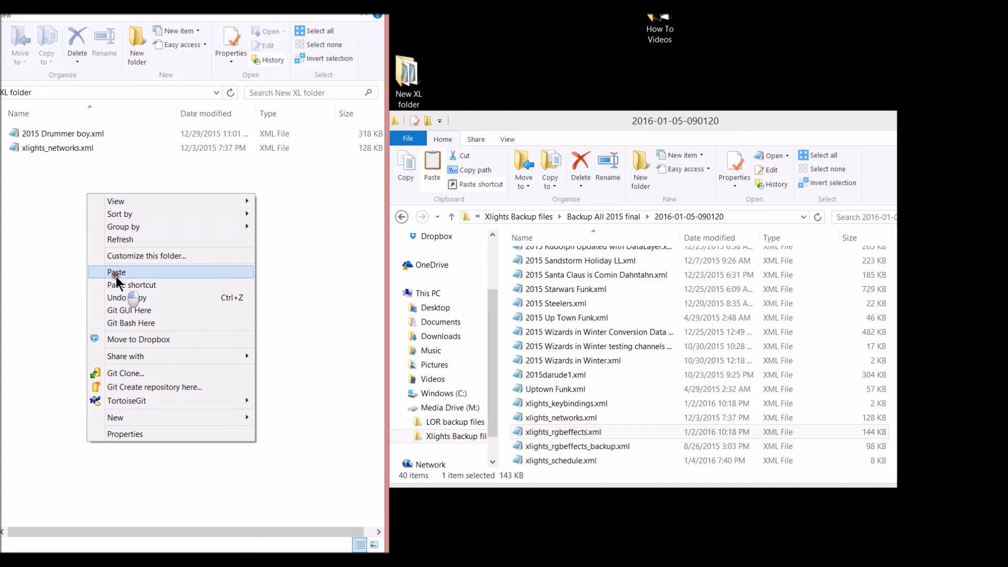
left_click(116, 272)
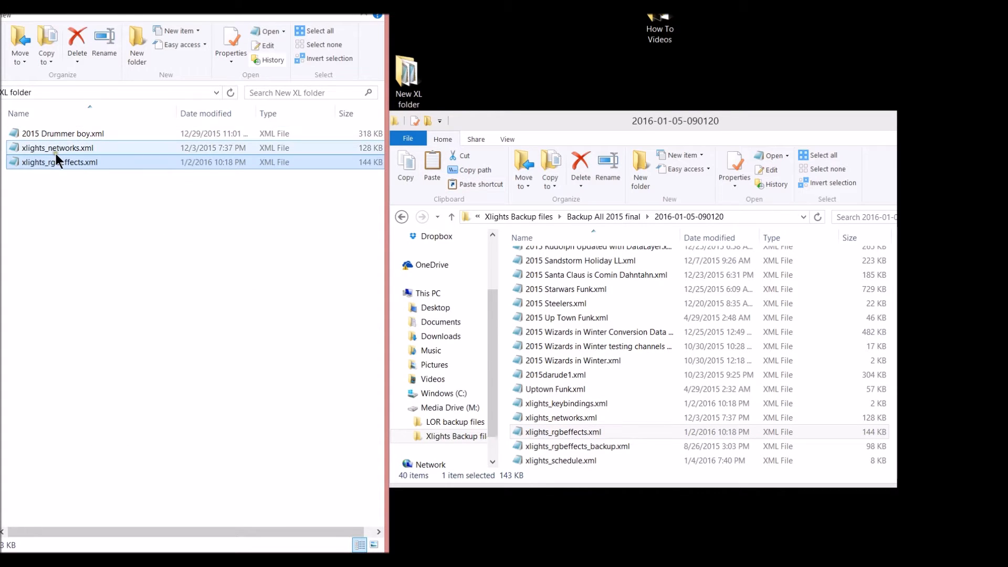
left_click(57, 162)
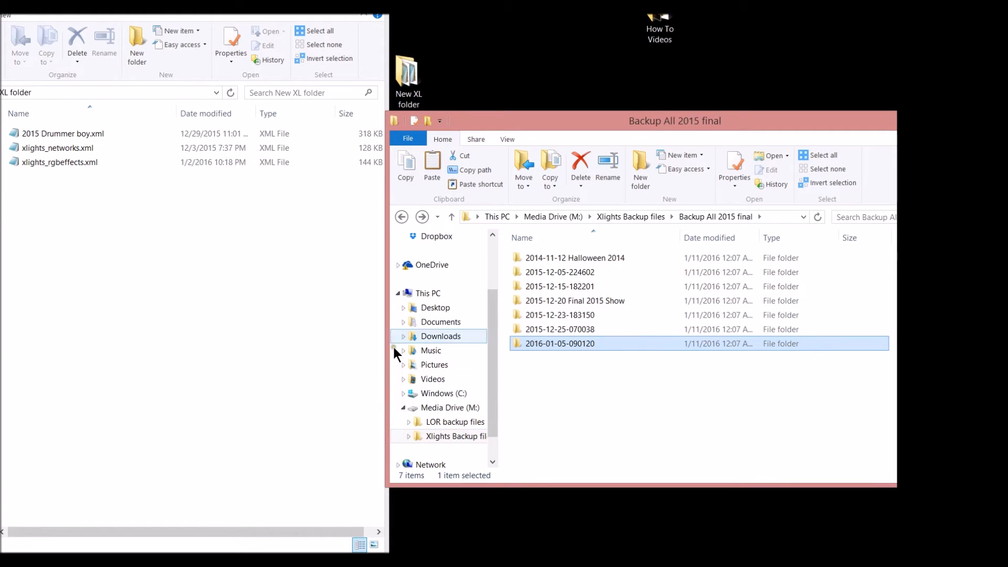
Step: Browse Dropbox > Nutcracker and scroll down to the Little Drummer Boy by Whiteheart MP3
left_click(437, 237)
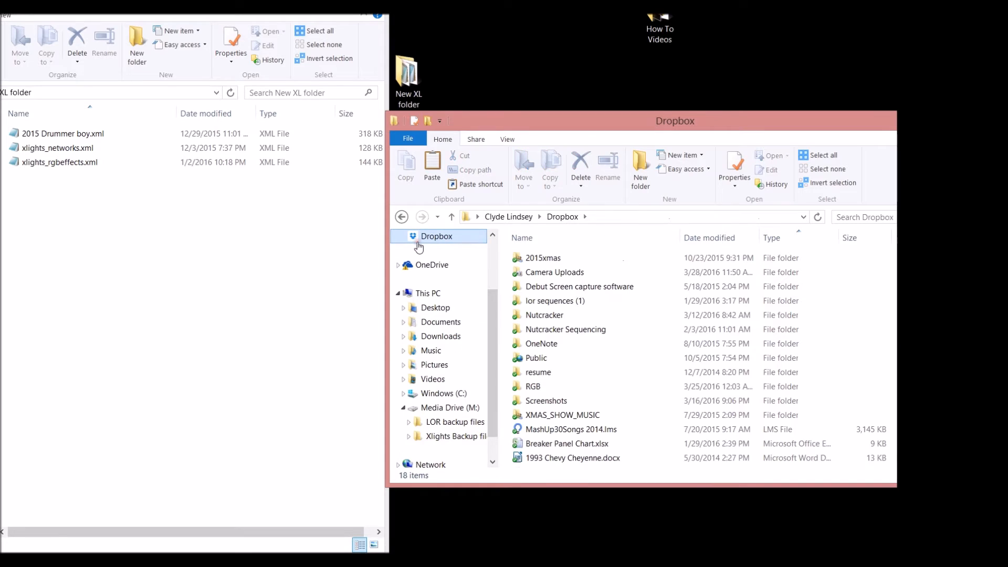
left_click(541, 343)
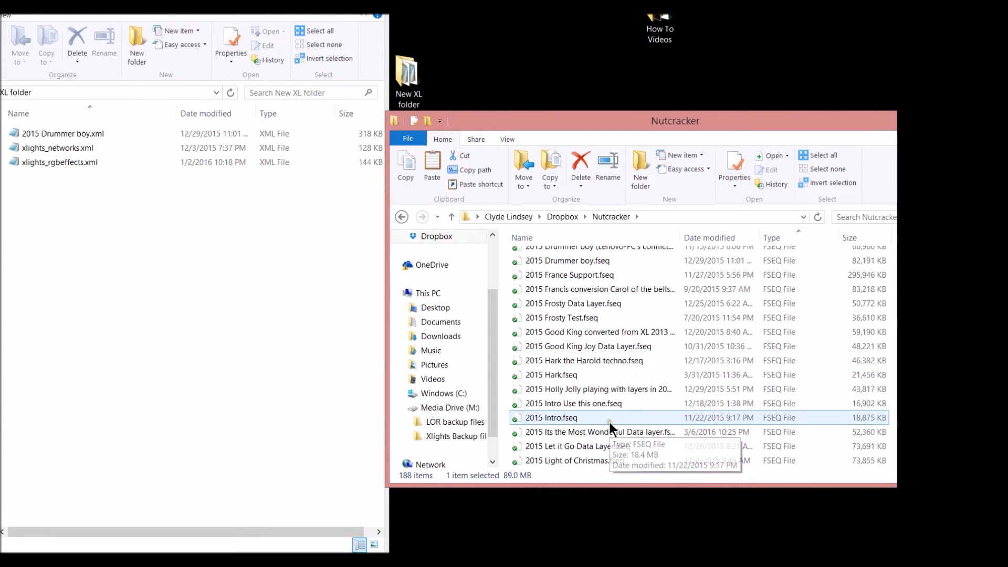
scroll("down", 3)
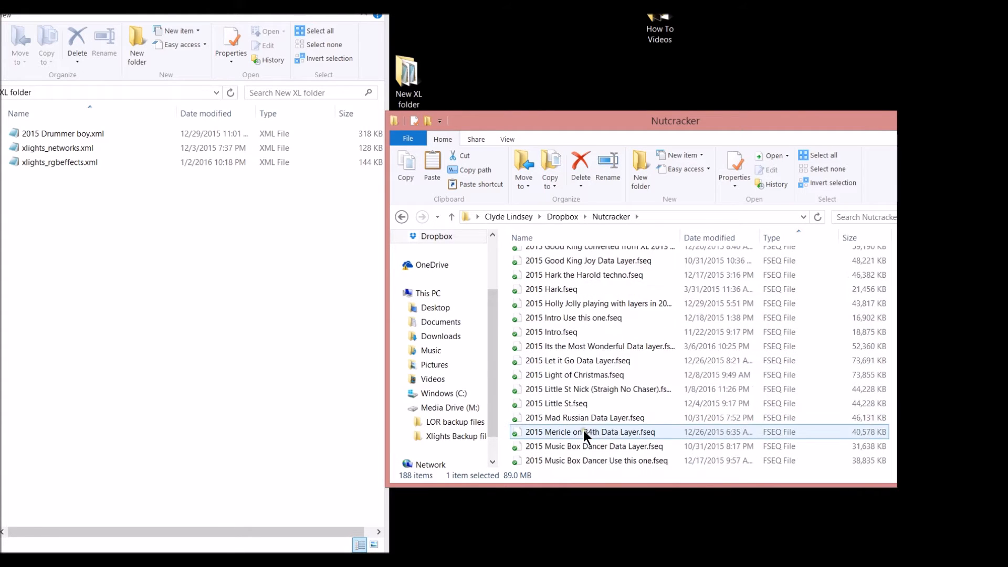
left_click(585, 418)
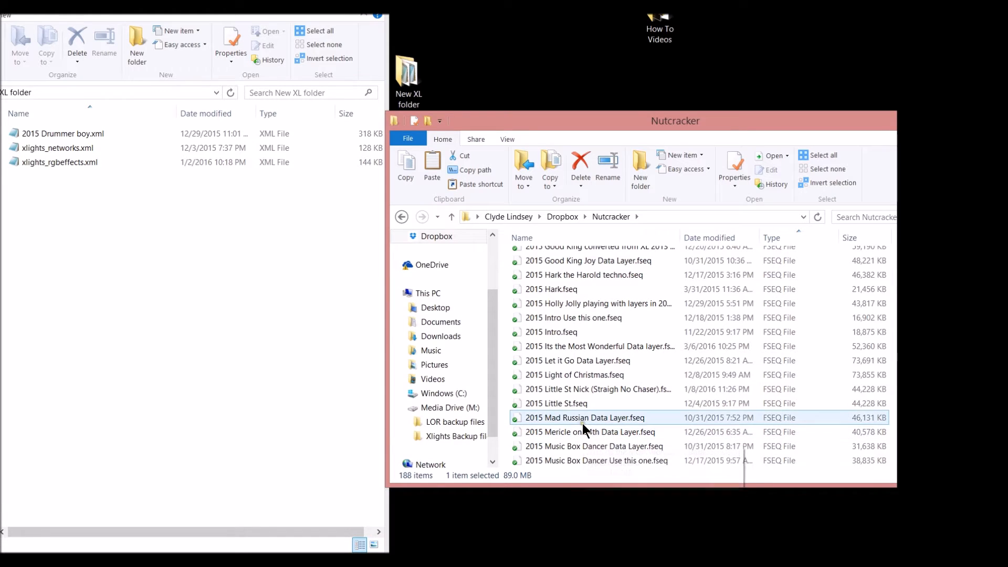
left_click(556, 403)
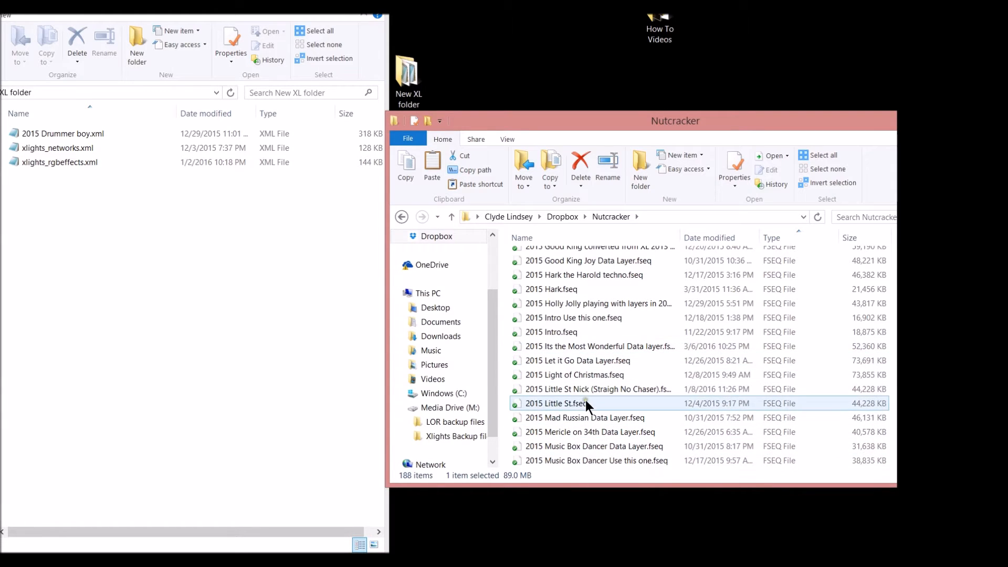
scroll("down", 3)
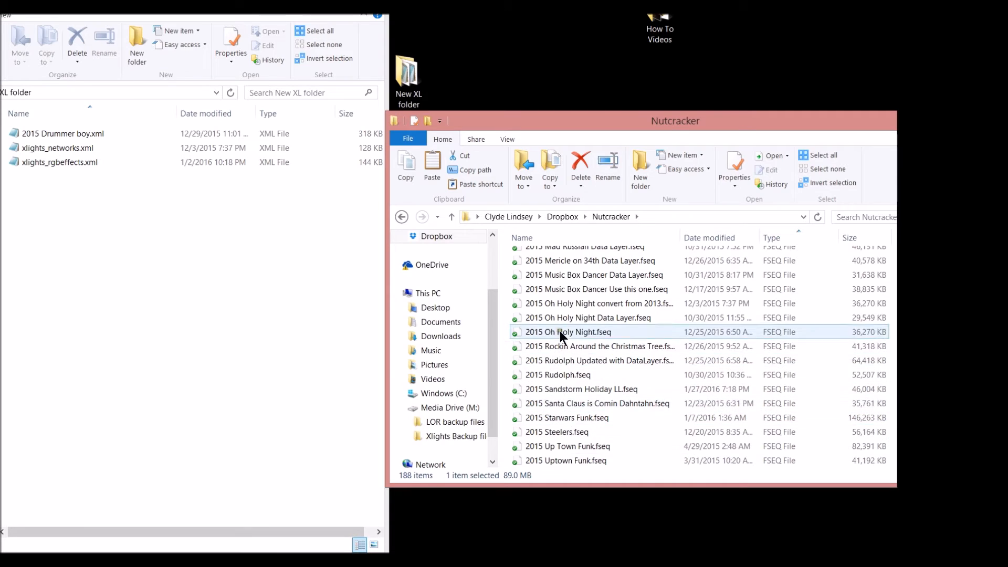
scroll("down", 3)
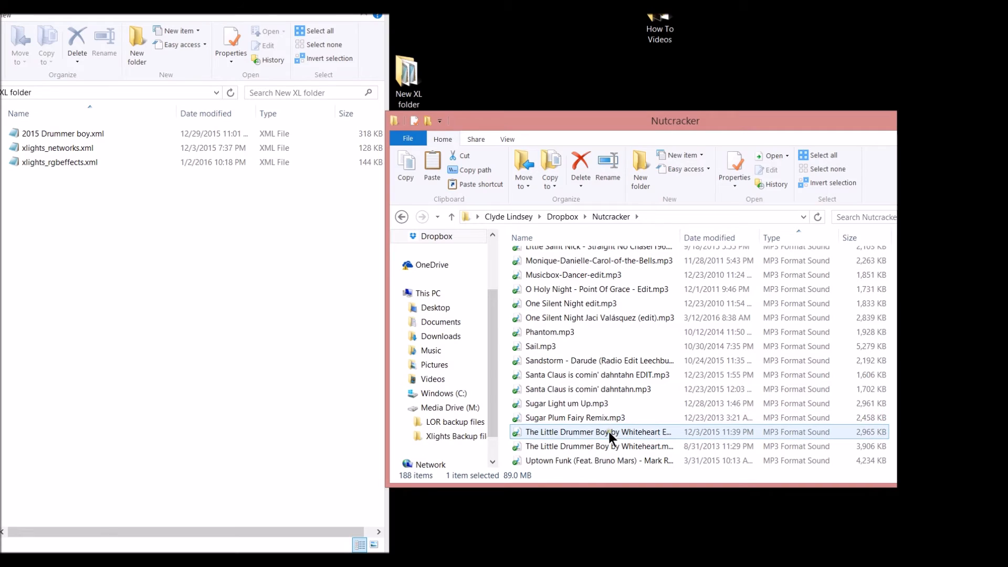
mouse_move(624, 437)
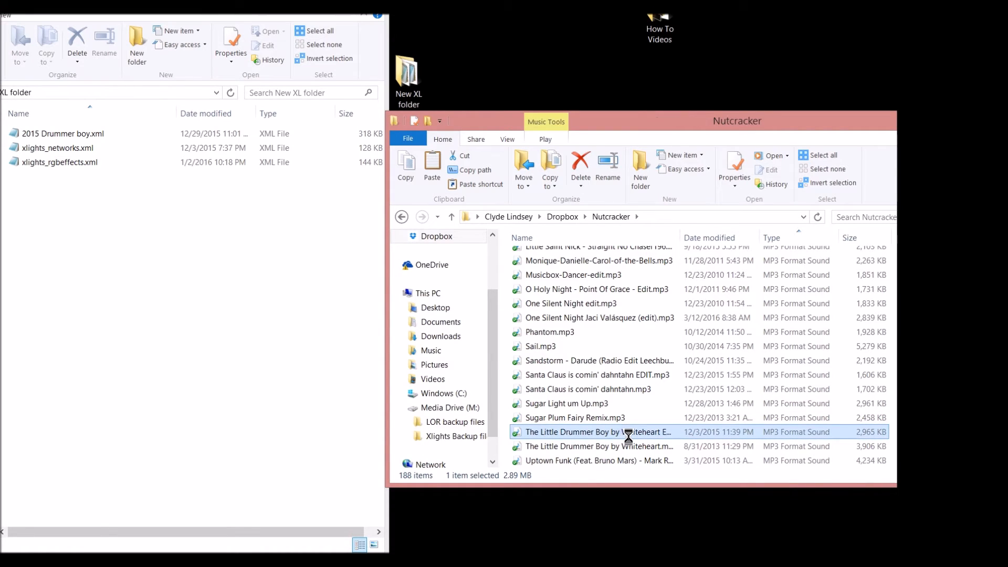
Step: Copy the Little Drummer Boy MP3 into New XL, check its four files, and close it
right_click(628, 431)
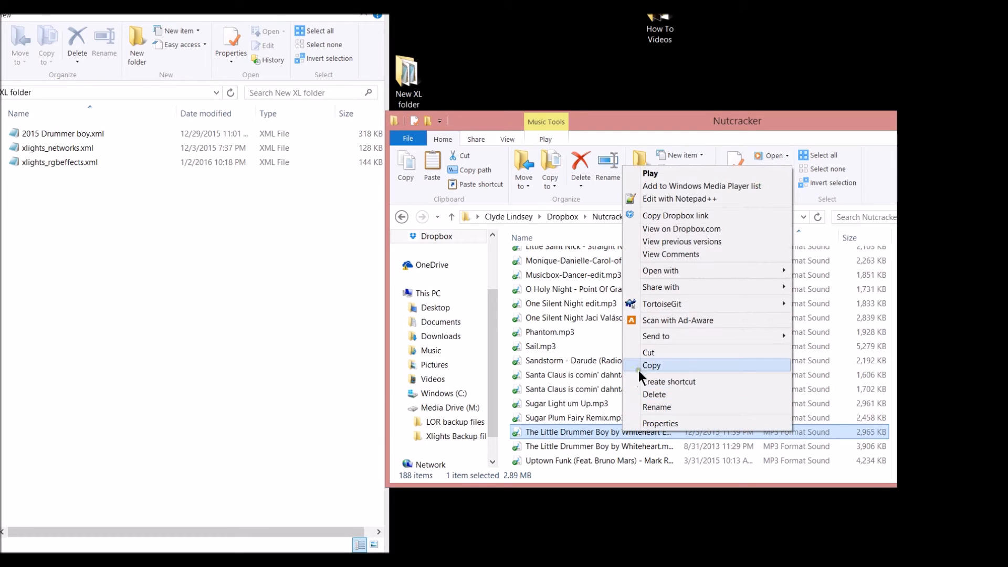
right_click(68, 240)
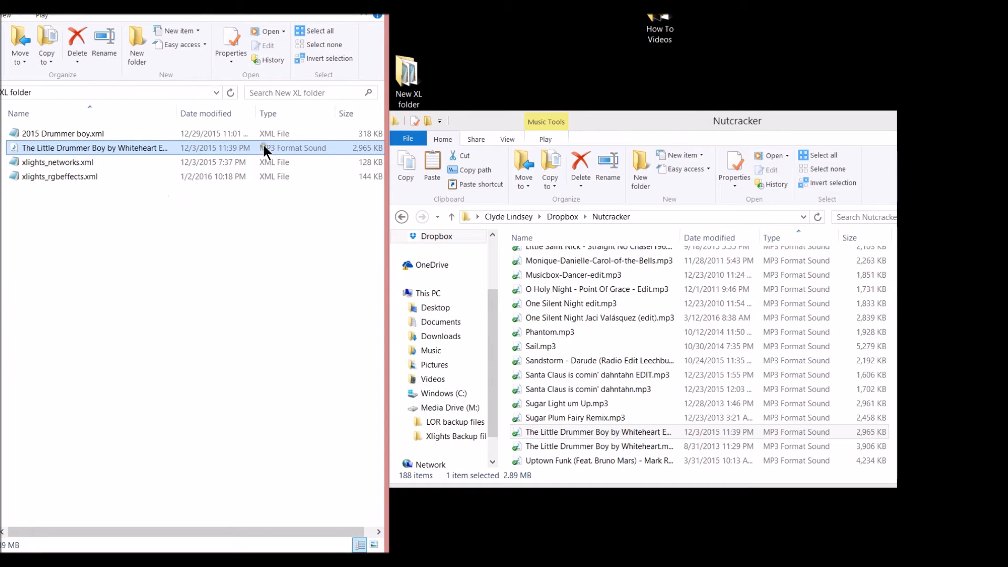
mouse_move(113, 161)
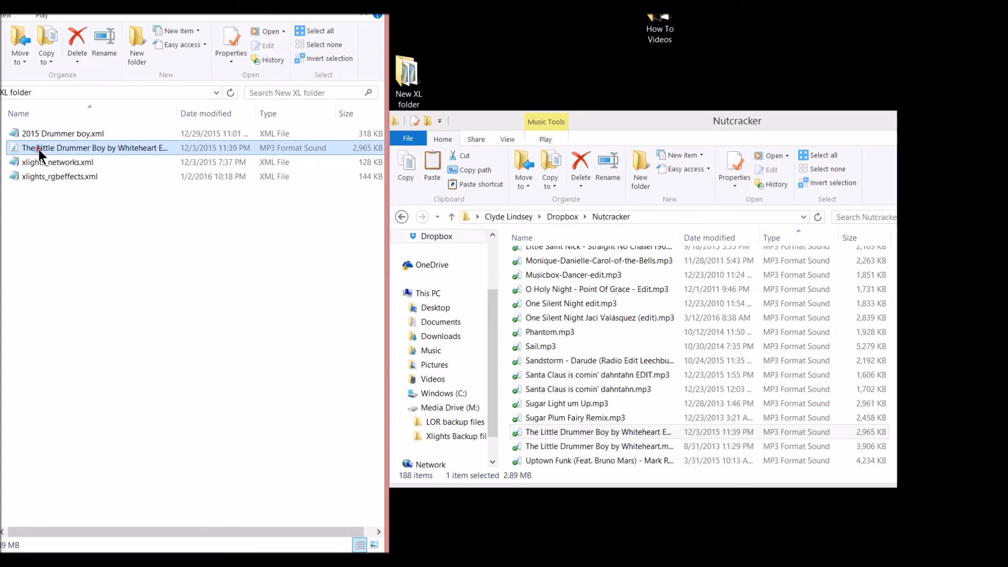
left_click(58, 175)
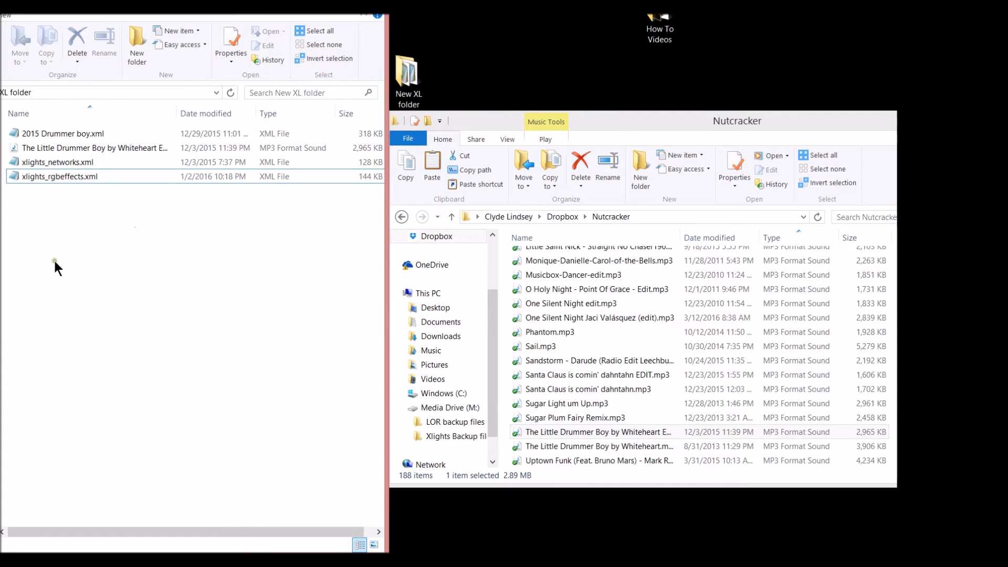
left_click(53, 176)
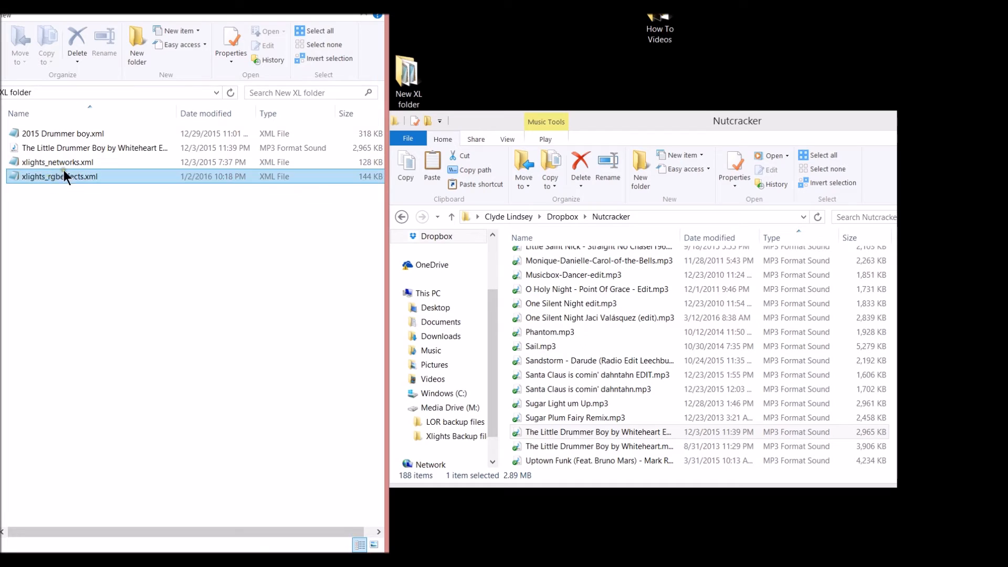
left_click(597, 375)
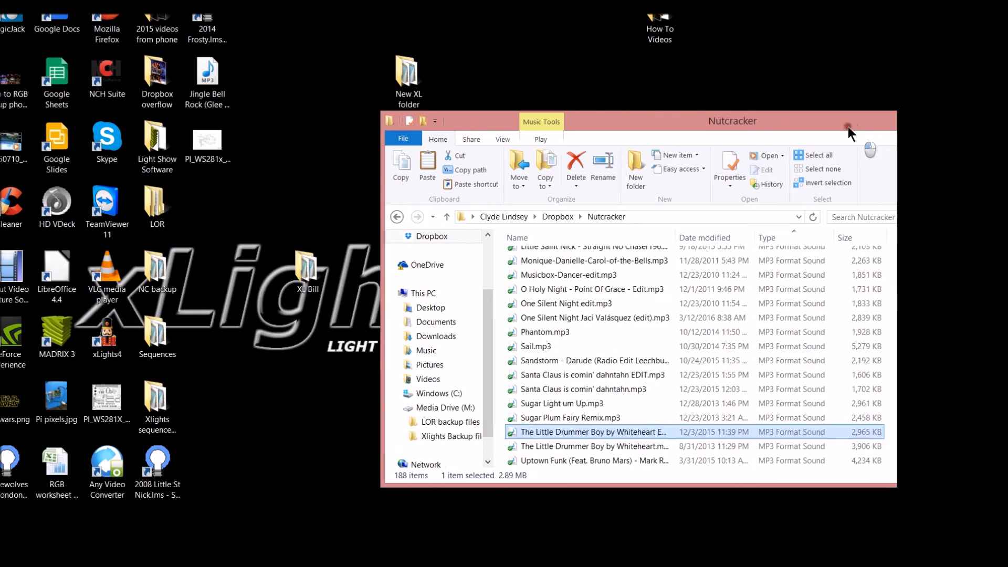
Step: Close the Nutcracker window and launch xLights 4 from the xLights4 desktop shortcut
left_click(849, 122)
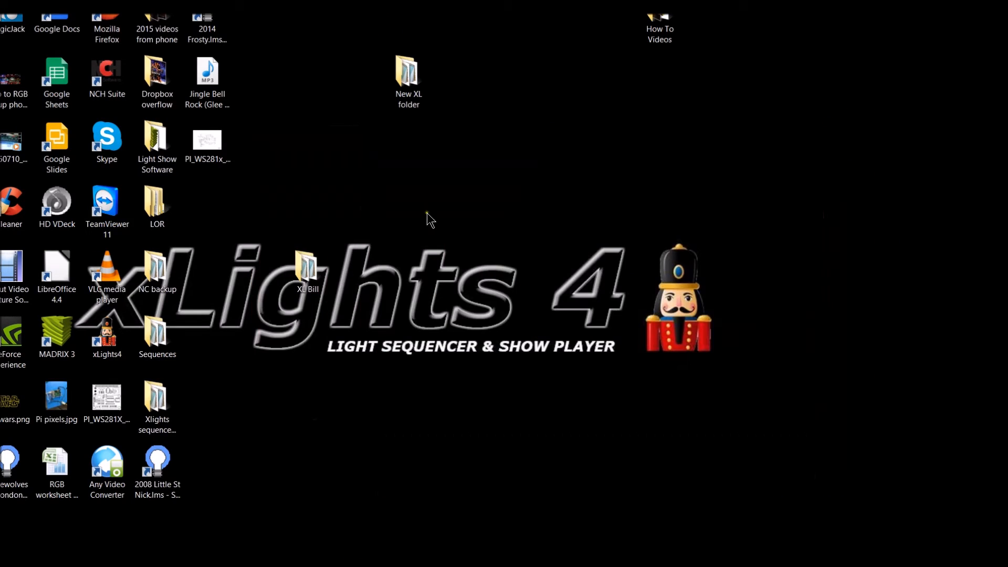
left_click(107, 337)
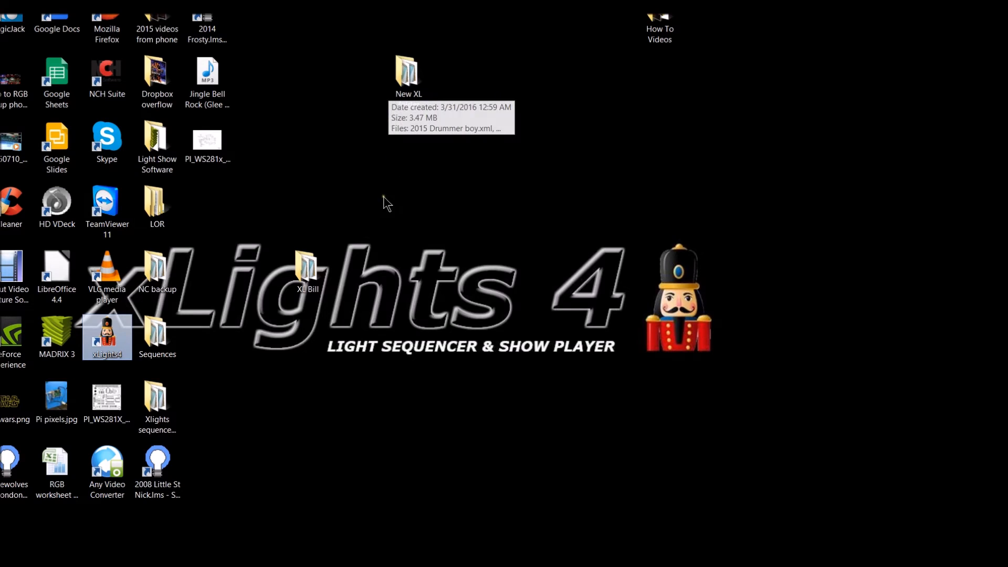
mouse_move(107, 352)
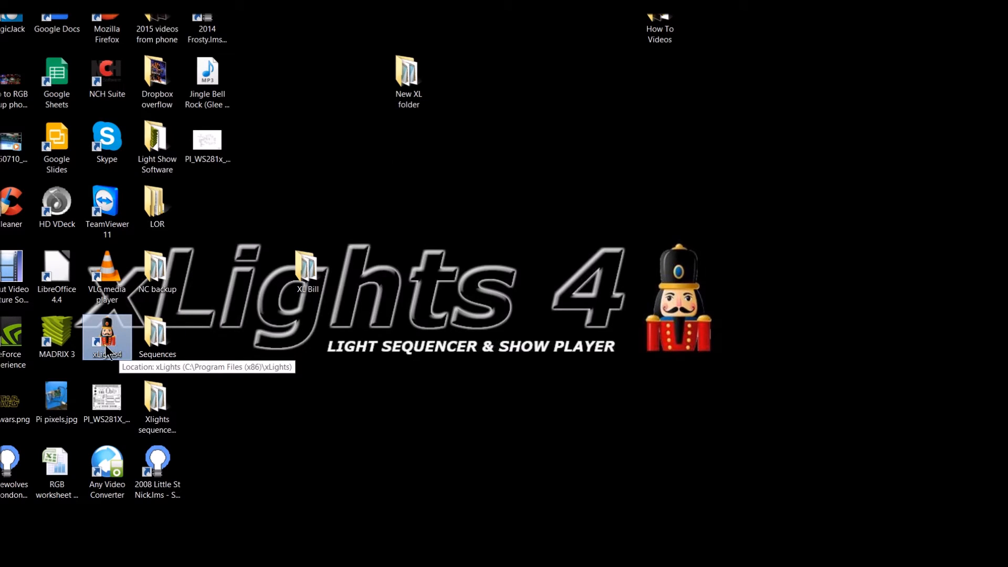
mouse_move(322, 481)
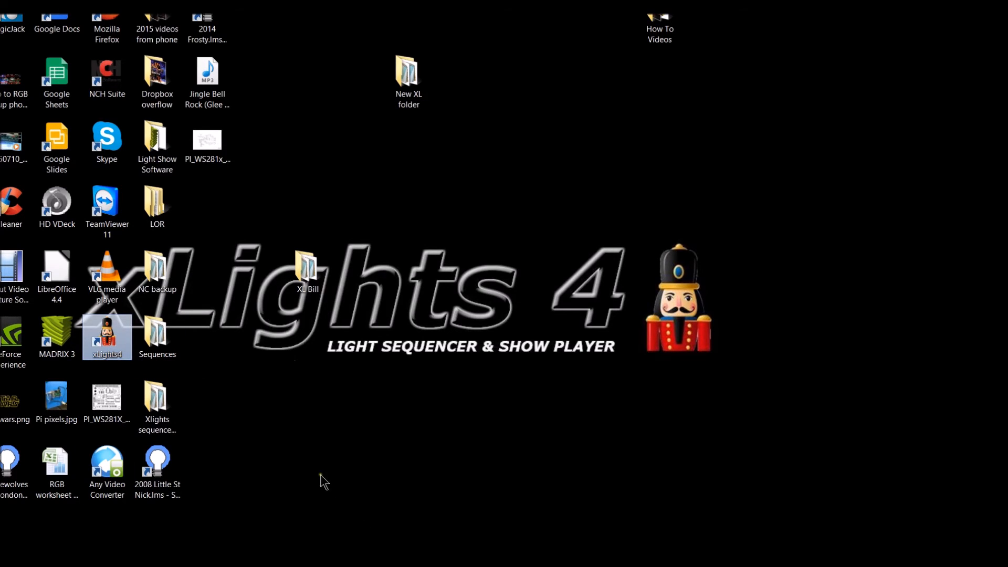
double_click(108, 334)
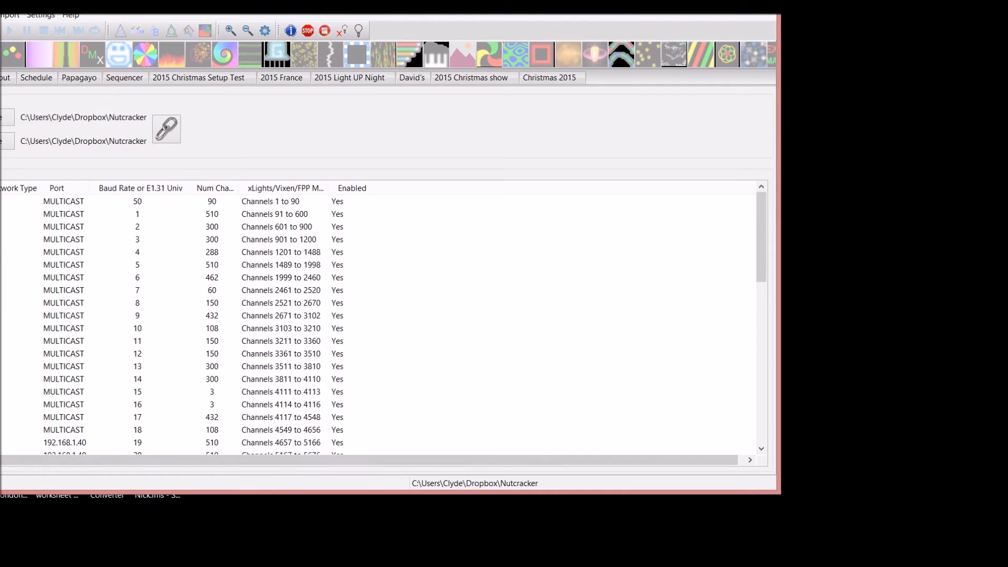
Step: Switch the show directory from Nutcracker to the Desktop's New XL folder
left_click(166, 129)
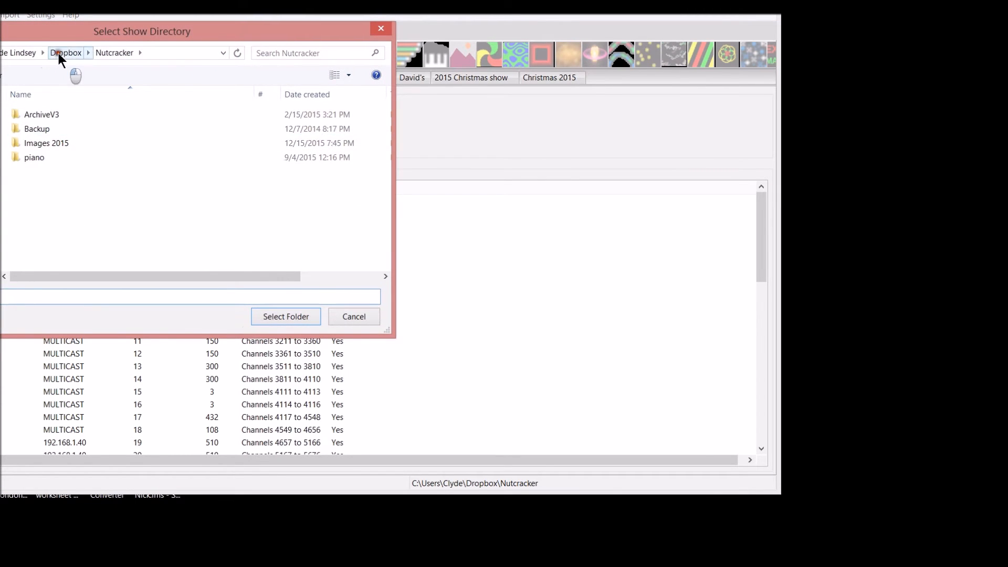
left_click(66, 52)
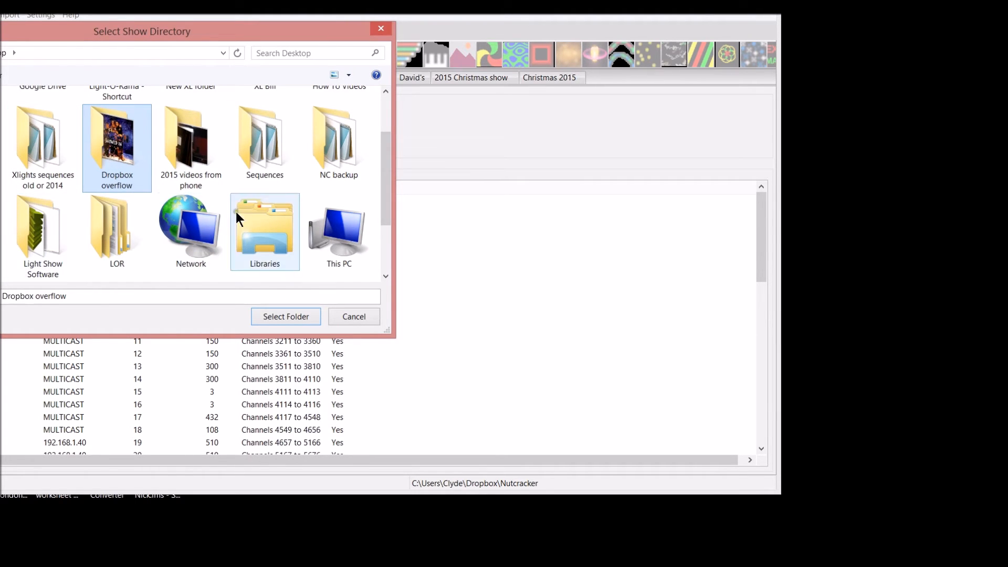
scroll("down", 3)
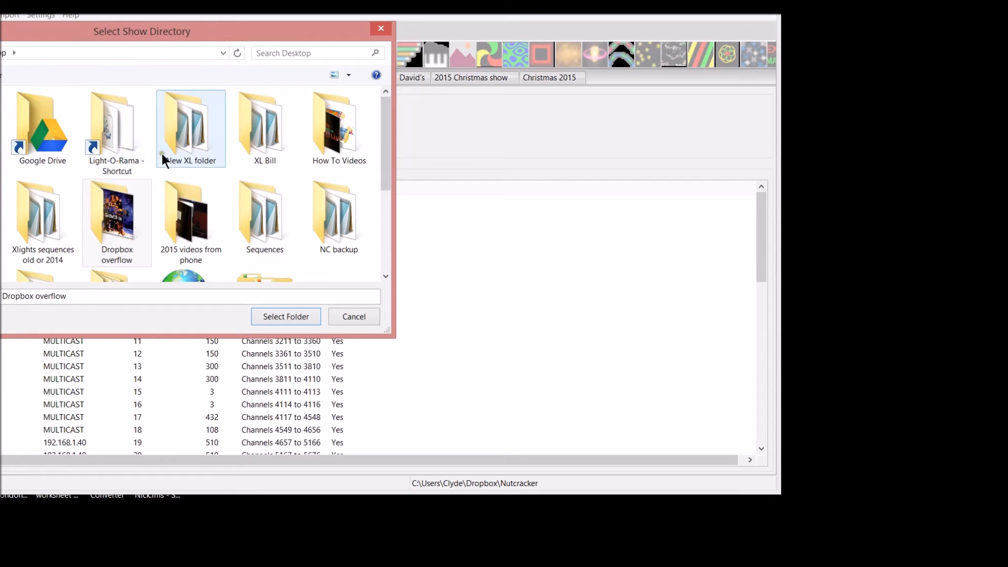
left_click(191, 126)
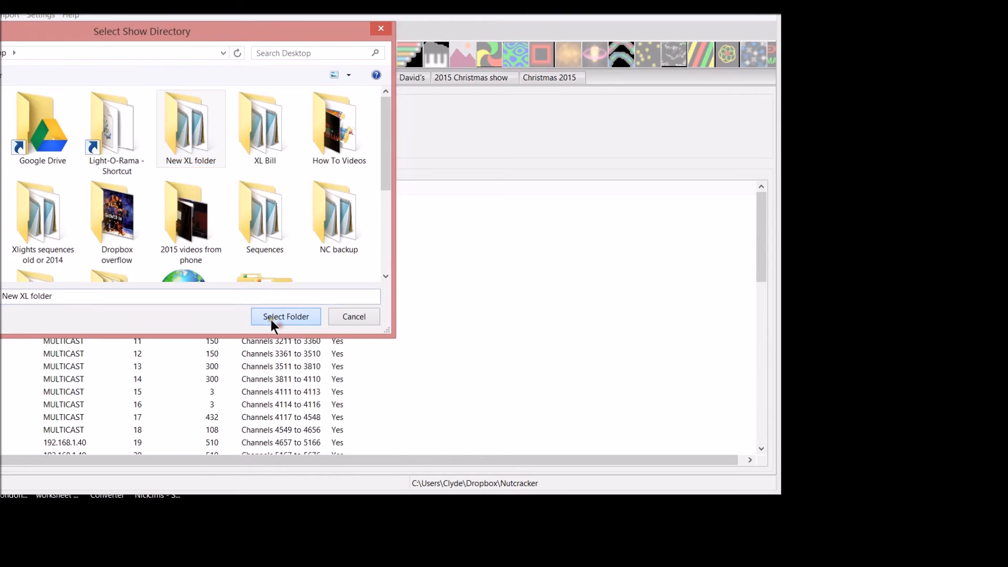
left_click(285, 316)
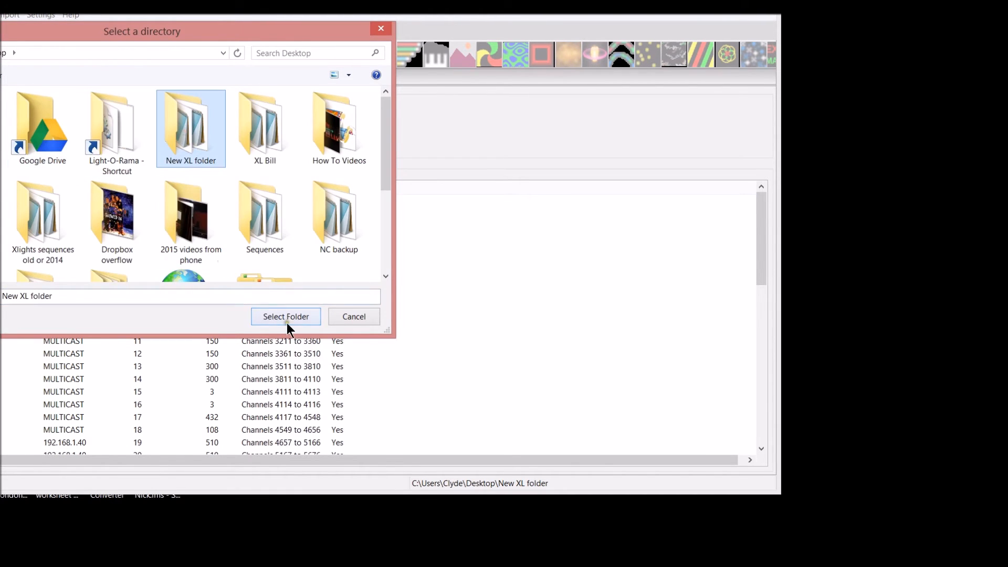
Step: Accept New XL at the directory prompt and pick 2015 Drummer boy.xml to open
left_click(286, 316)
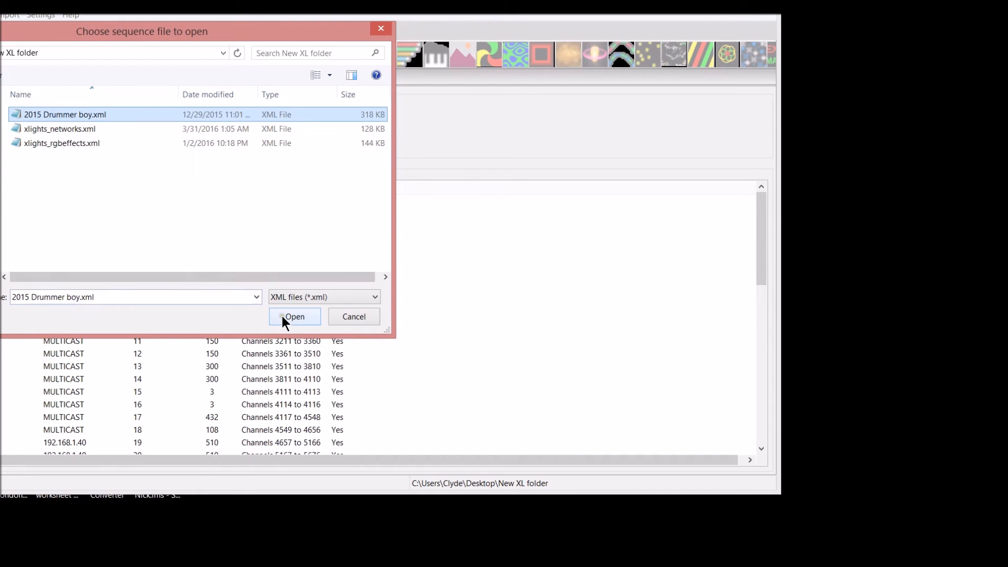
left_click(295, 316)
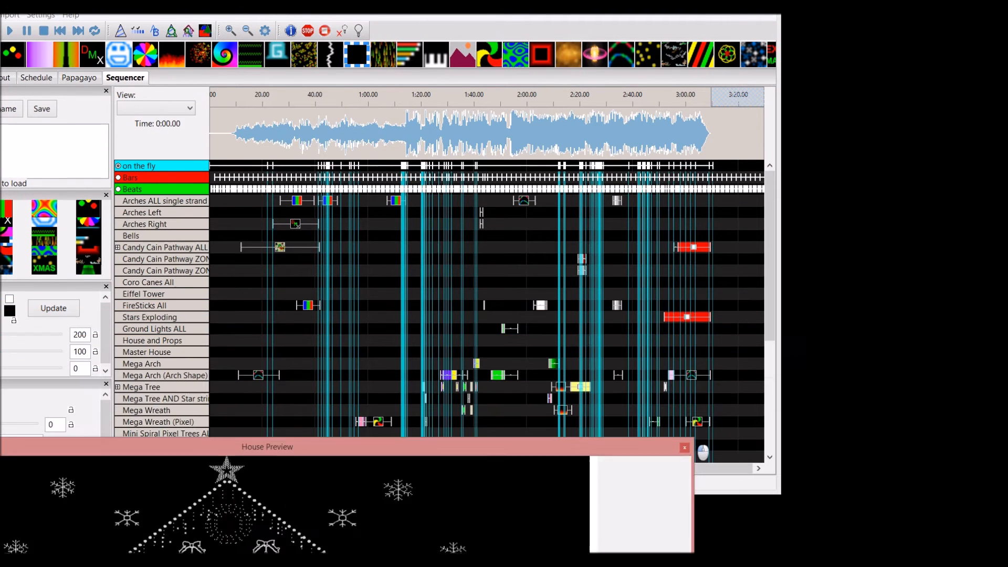
Step: Close the House Preview window after the Drummer boy sequence loads
left_click(684, 447)
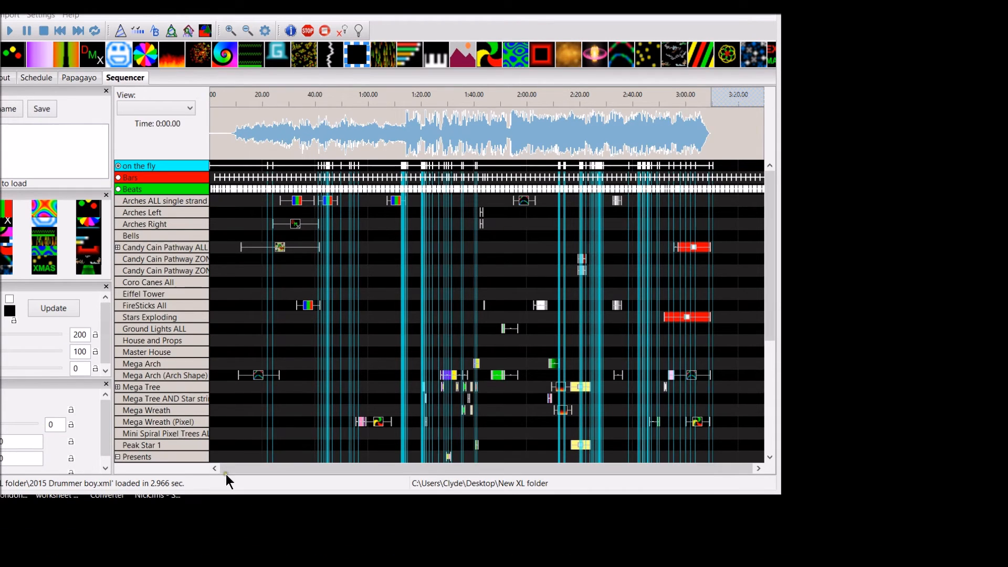
mouse_move(410, 146)
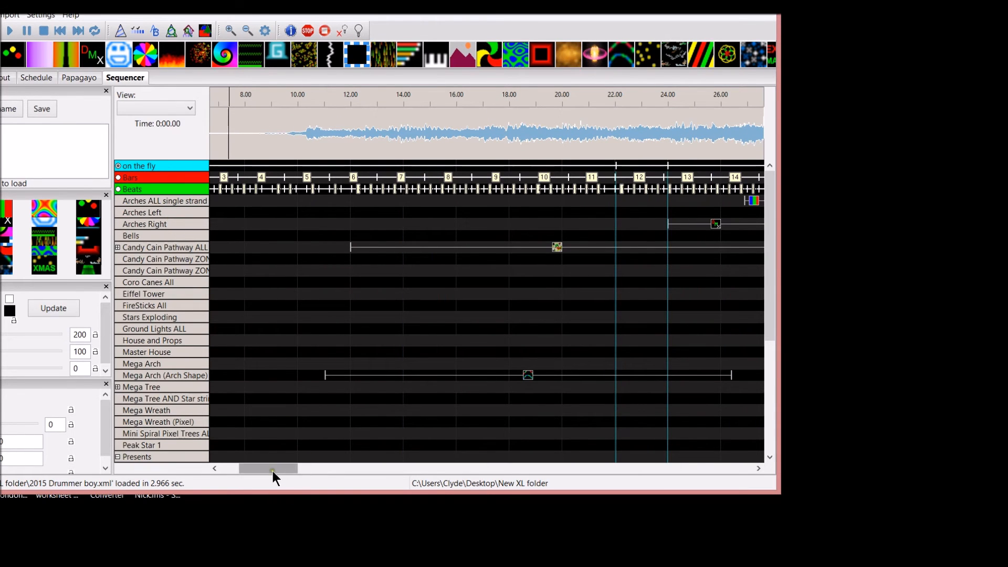
Step: Scroll right across the Drummer boy timeline to browse the effects
left_click_drag(270, 467, 435, 468)
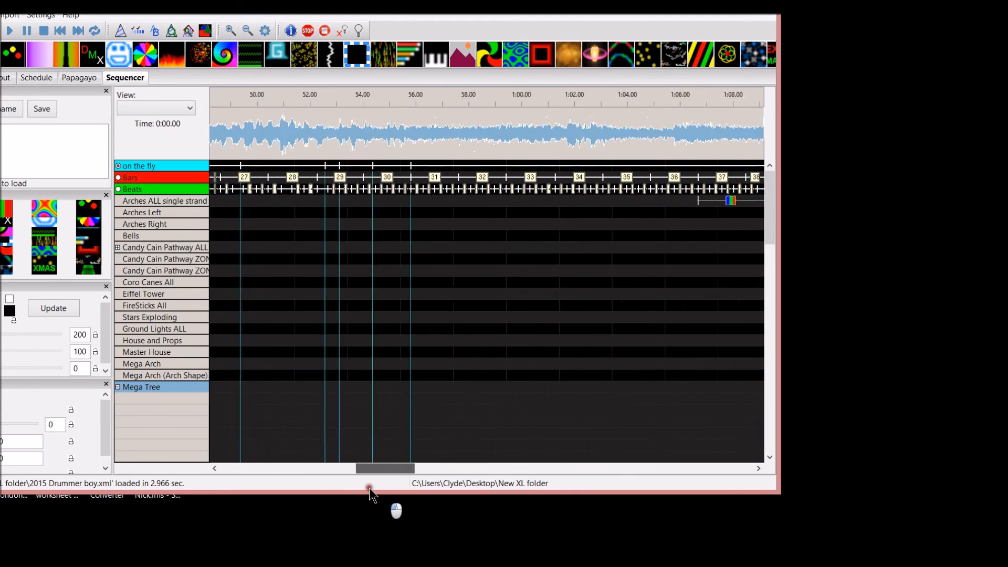
left_click_drag(368, 468, 520, 468)
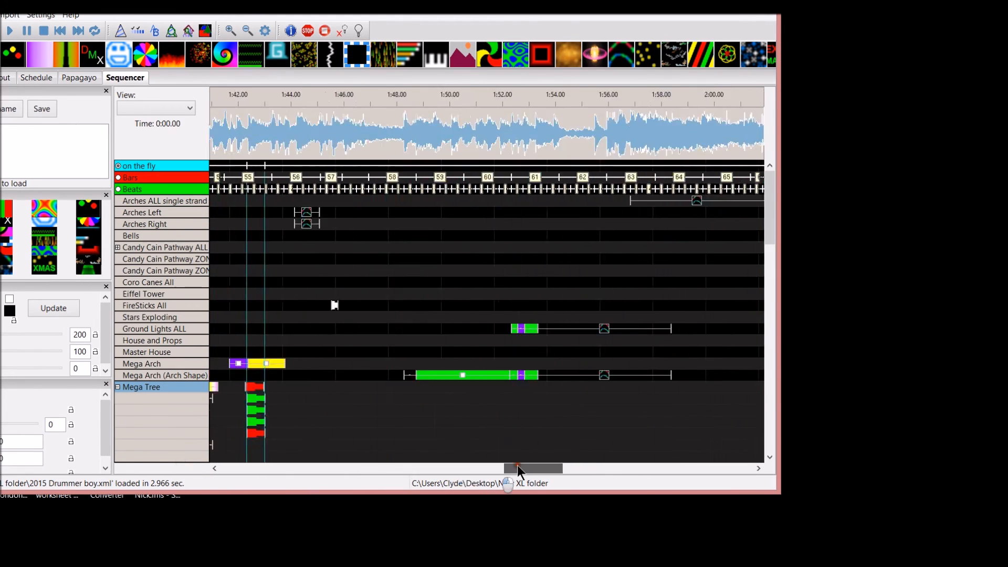
left_click_drag(521, 468, 672, 468)
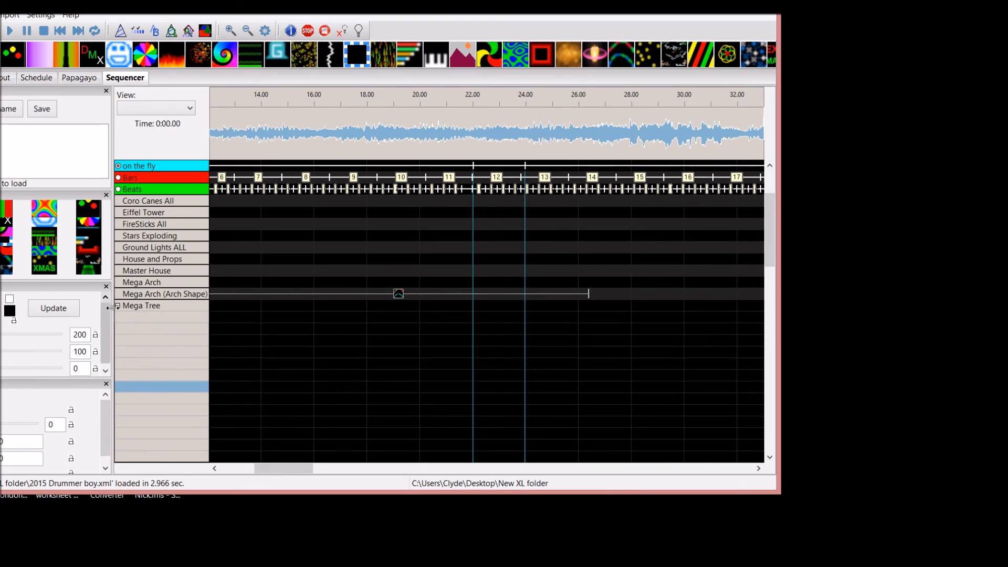
Step: Expand and collapse the Mega Tree strands, then scroll back through the timeline
left_click(117, 305)
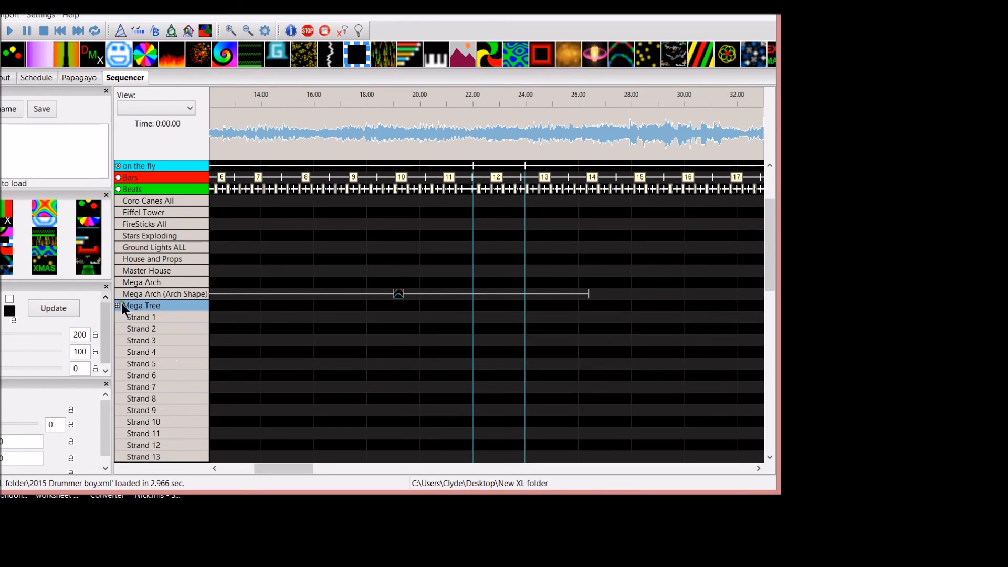
left_click(118, 306)
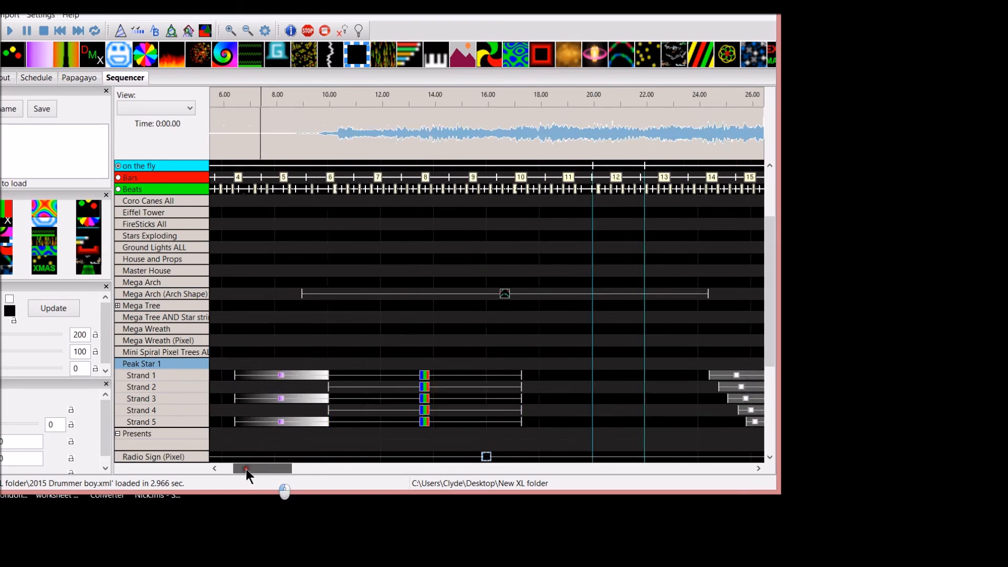
left_click_drag(251, 469, 463, 469)
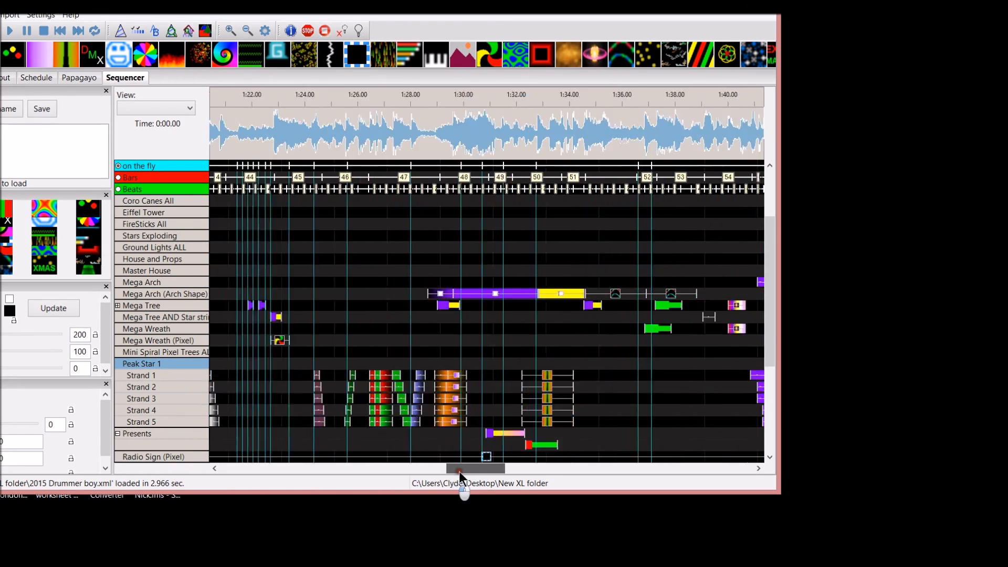
left_click_drag(463, 468, 286, 468)
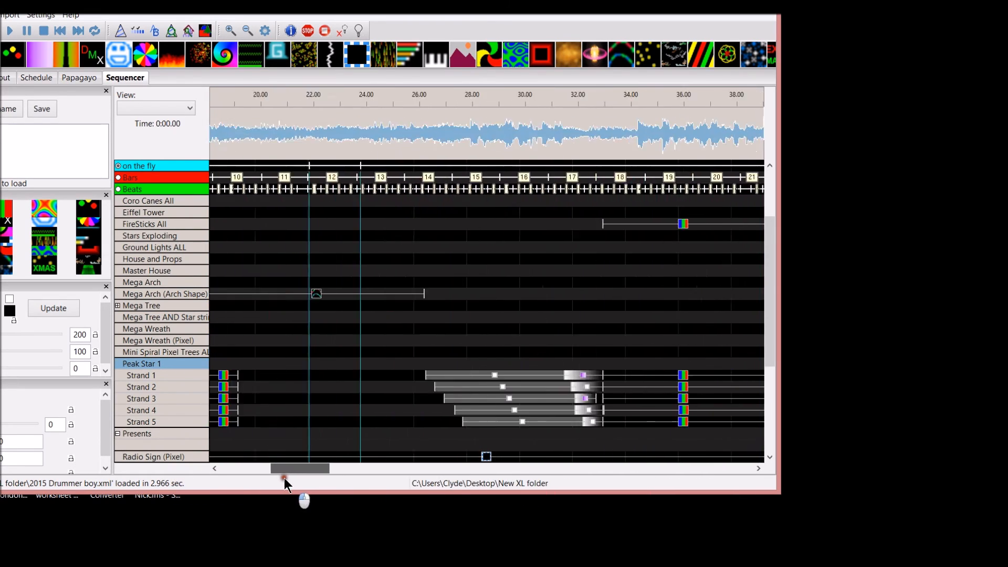
left_click_drag(299, 468, 257, 468)
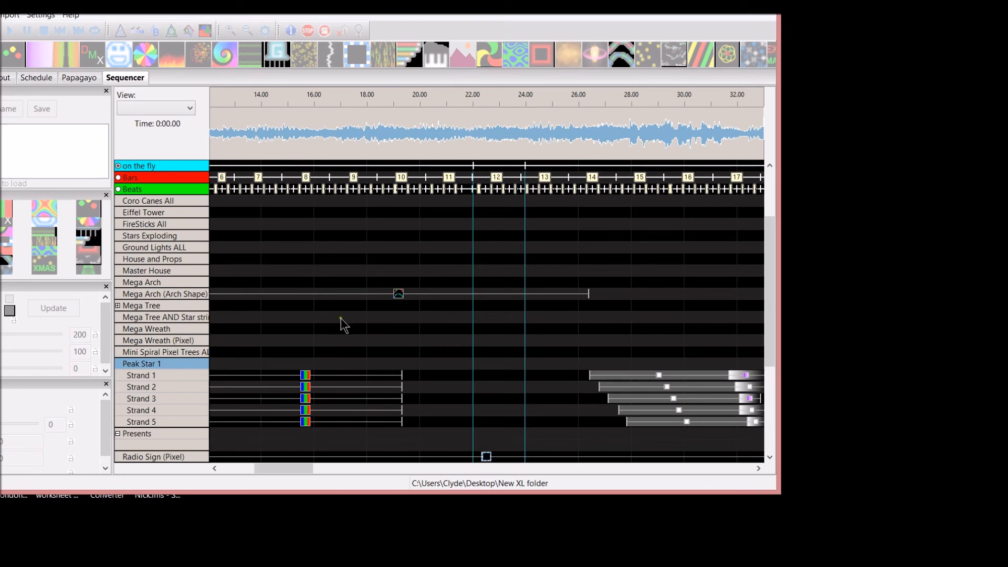
mouse_move(391, 421)
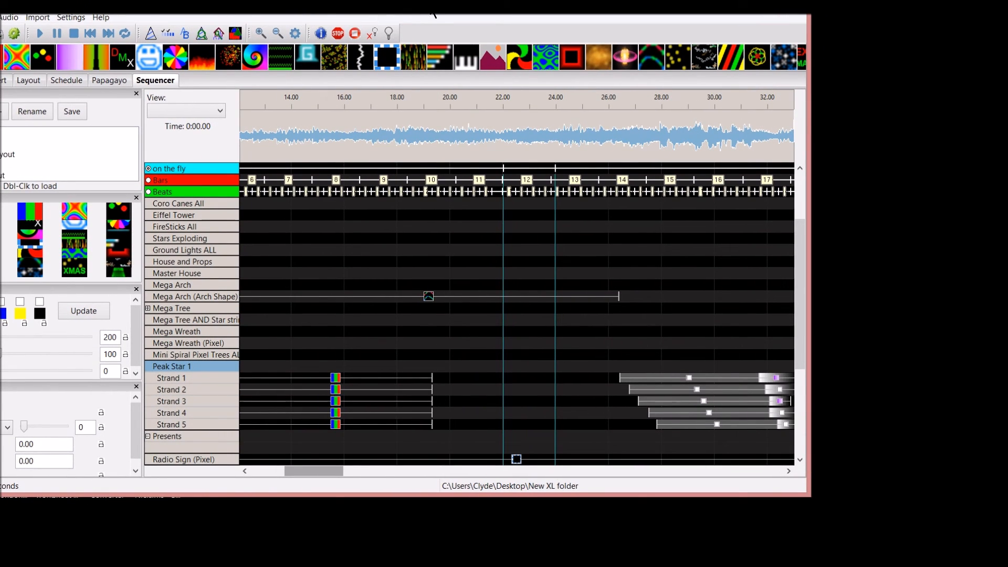
mouse_move(439, 21)
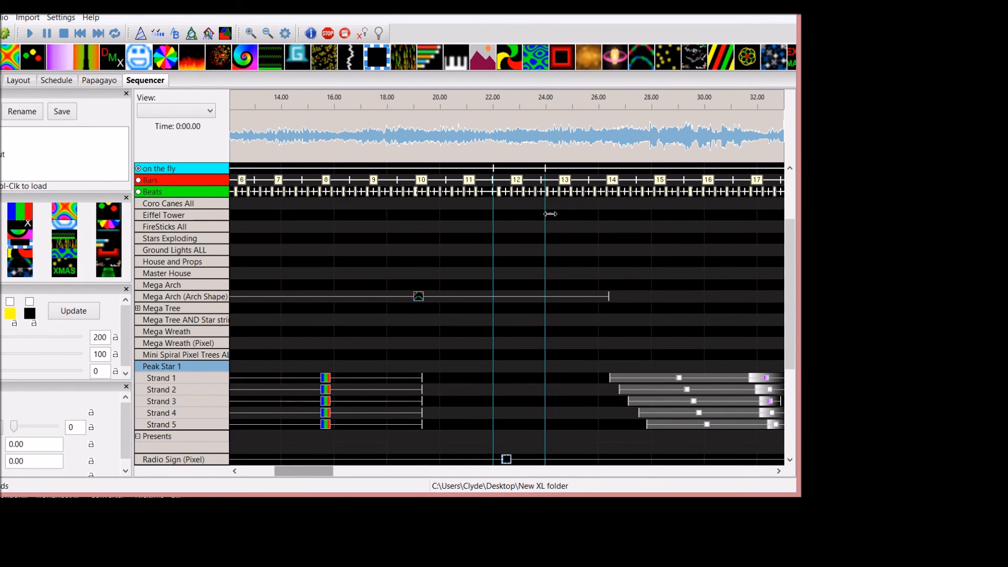
mouse_move(314, 128)
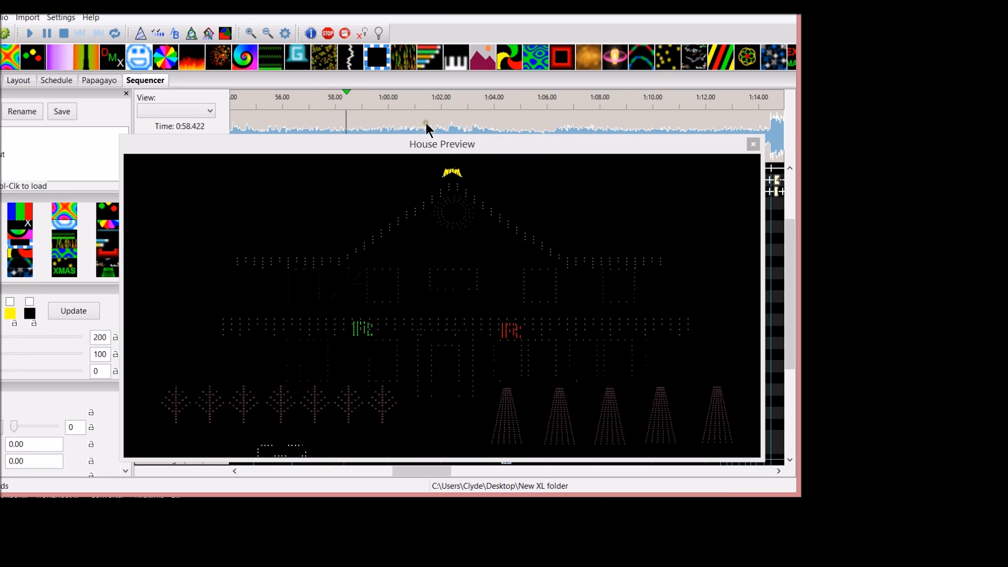
Step: Close the House Preview window once playback reaches about one minute
left_click(753, 144)
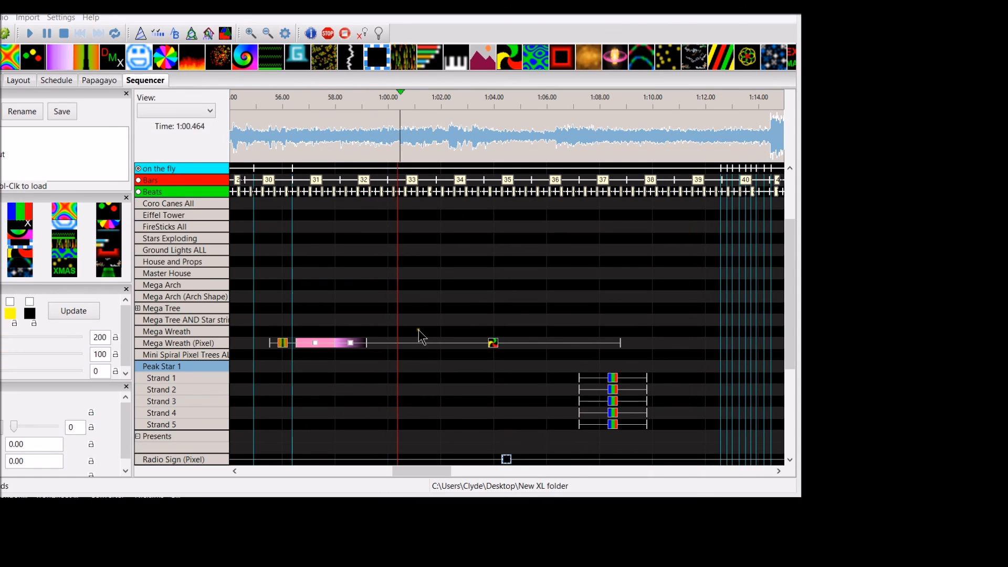